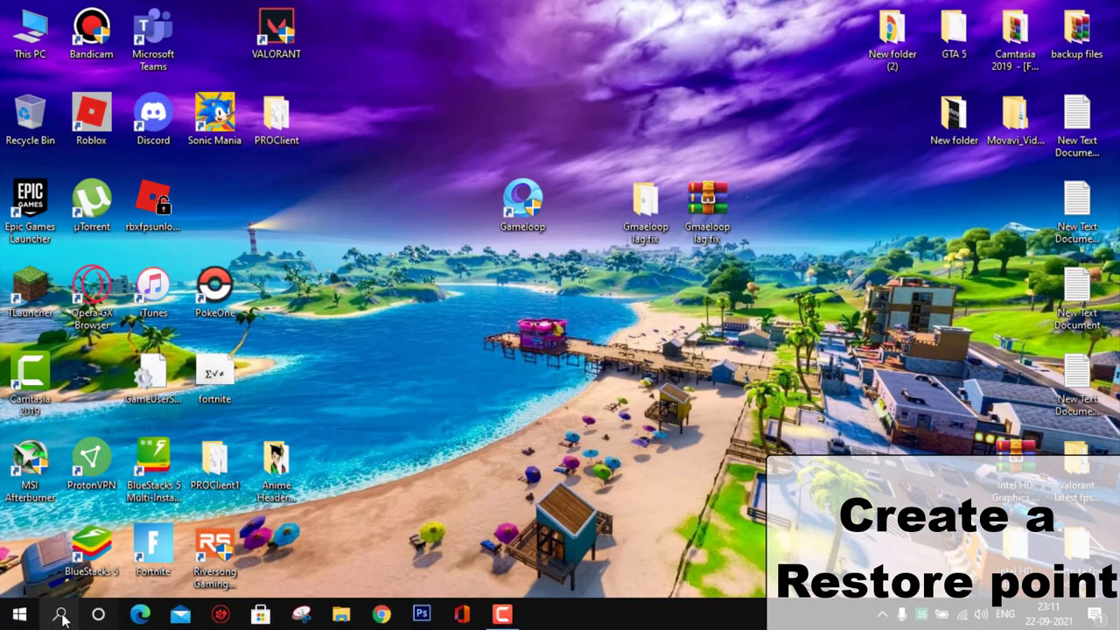
# Create a restore point described as "system res" and dismiss the success message.
pyautogui.write('cre')
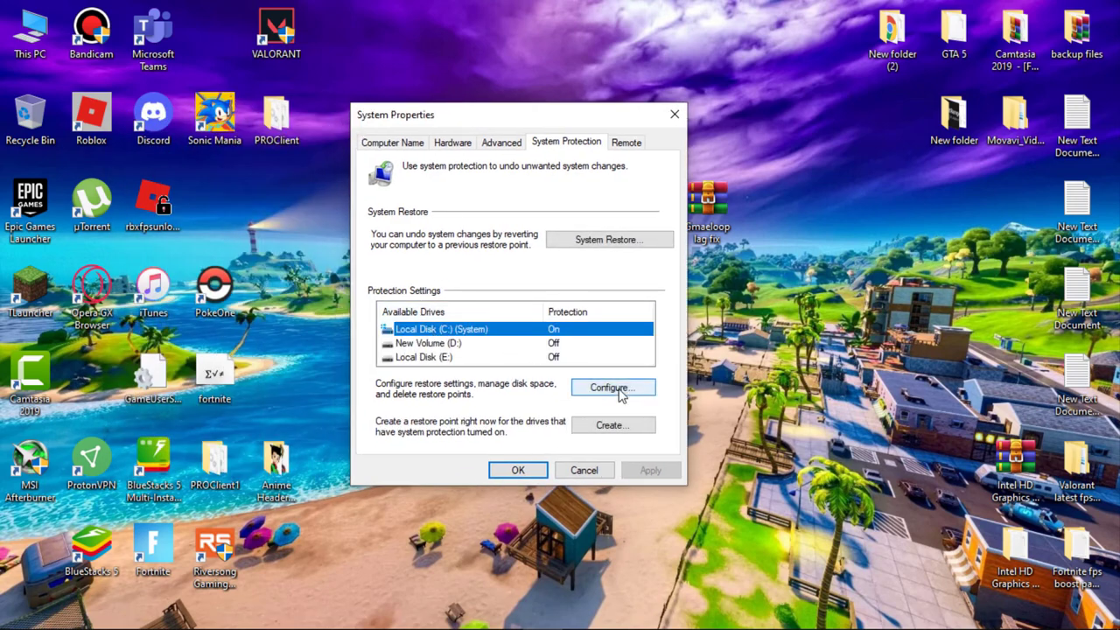
pyautogui.click(613, 388)
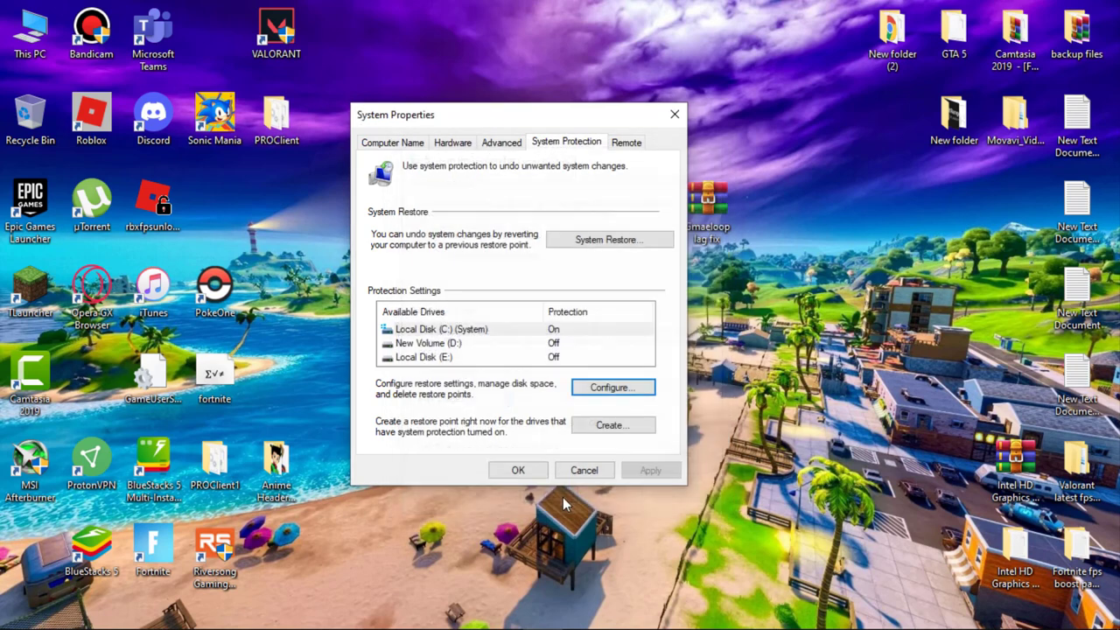
pyautogui.click(613, 426)
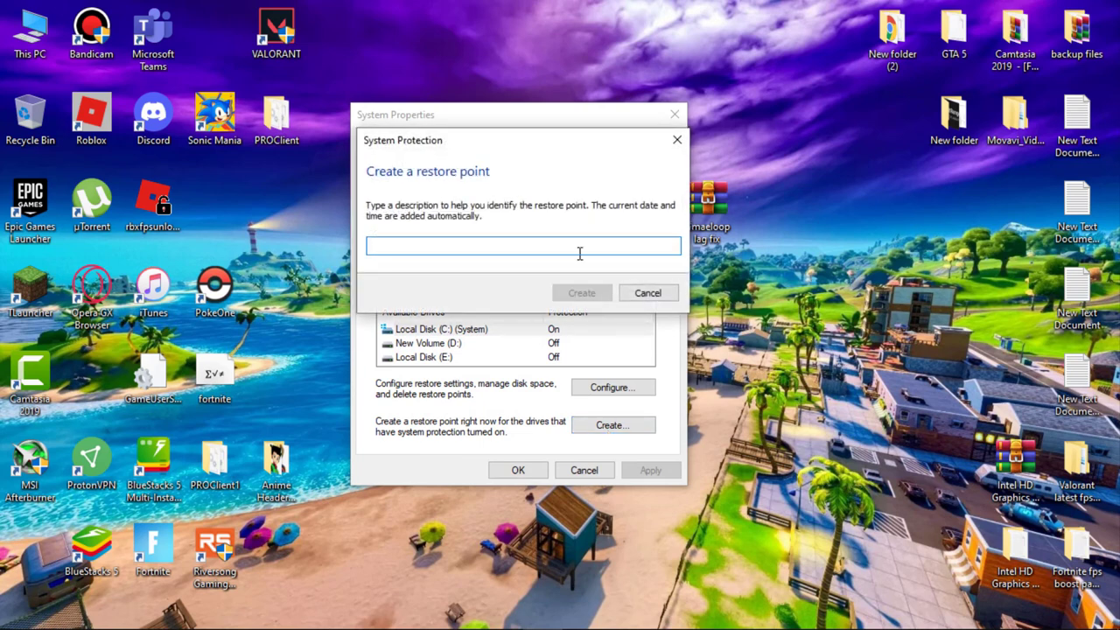
pyautogui.click(522, 244)
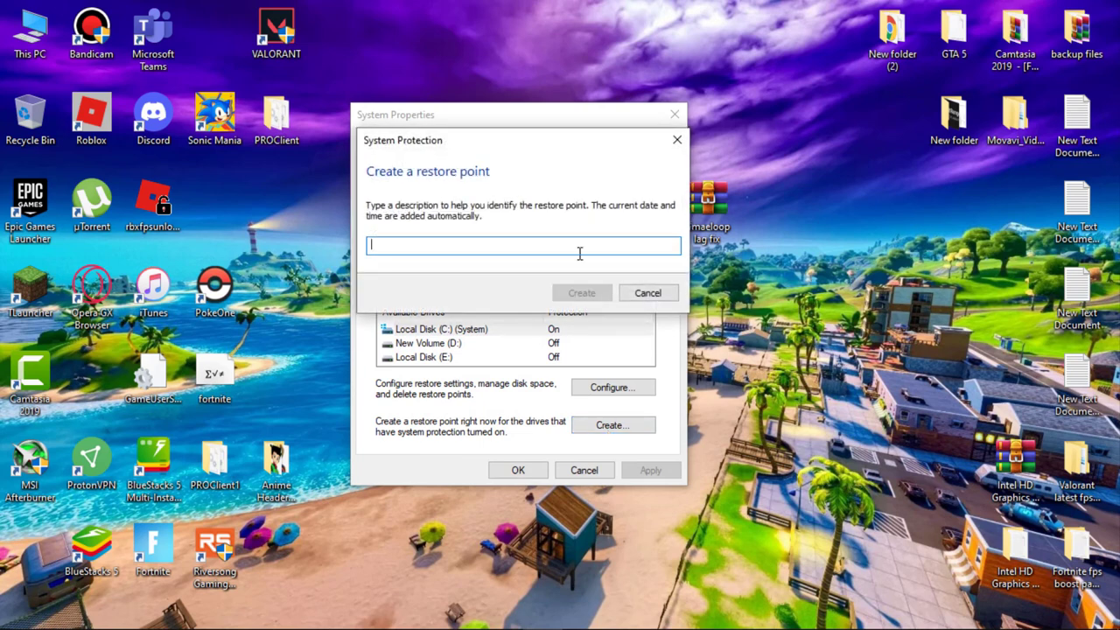
pyautogui.write('system res')
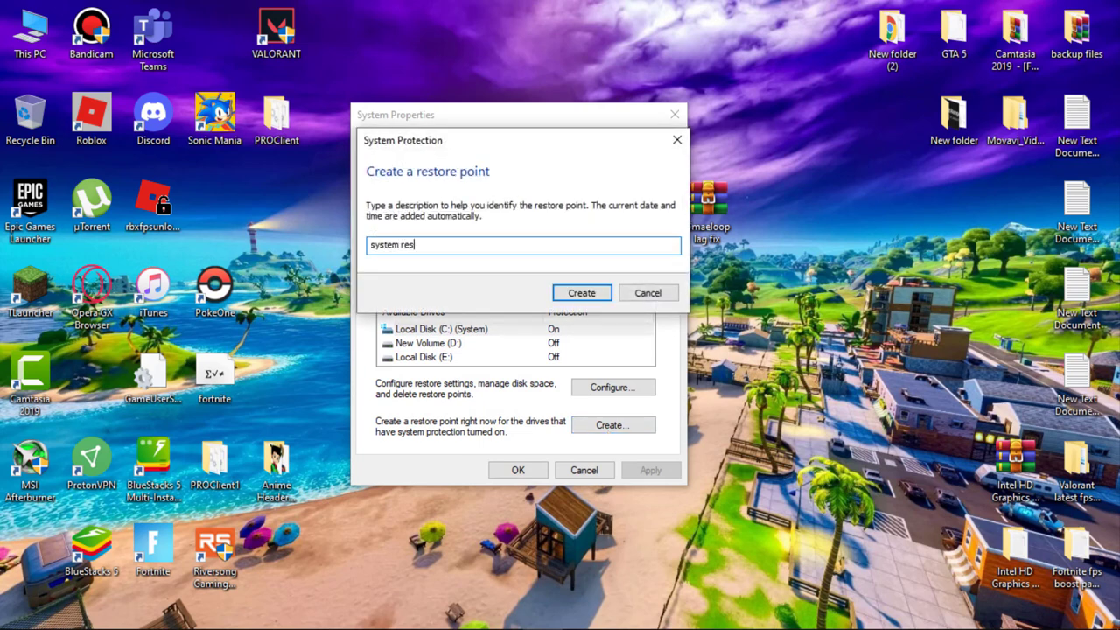
pyautogui.click(581, 292)
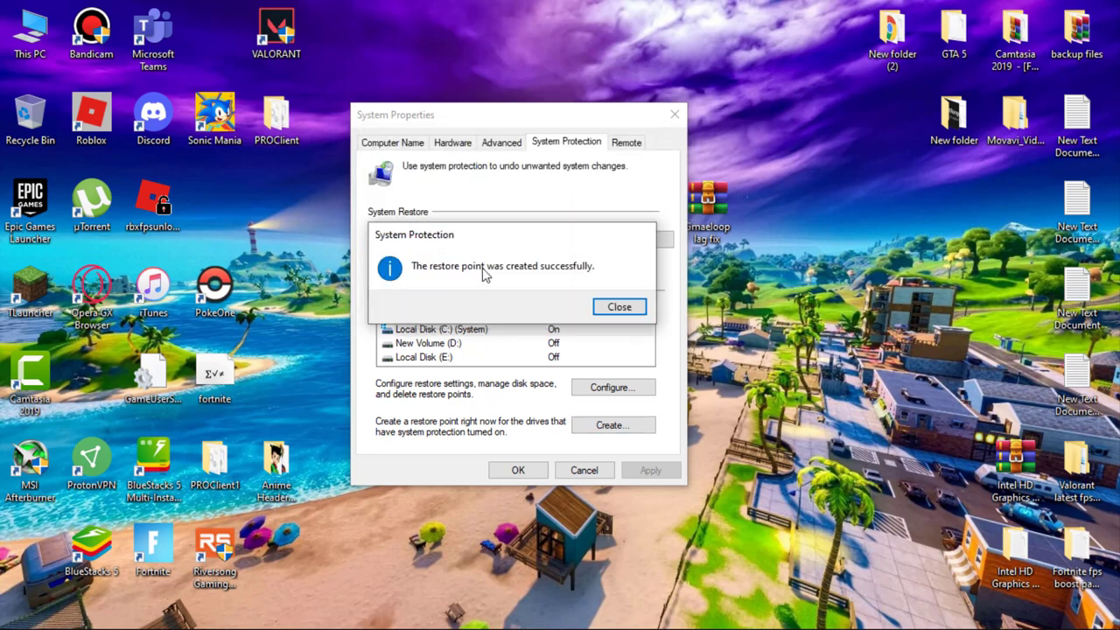
pyautogui.click(619, 306)
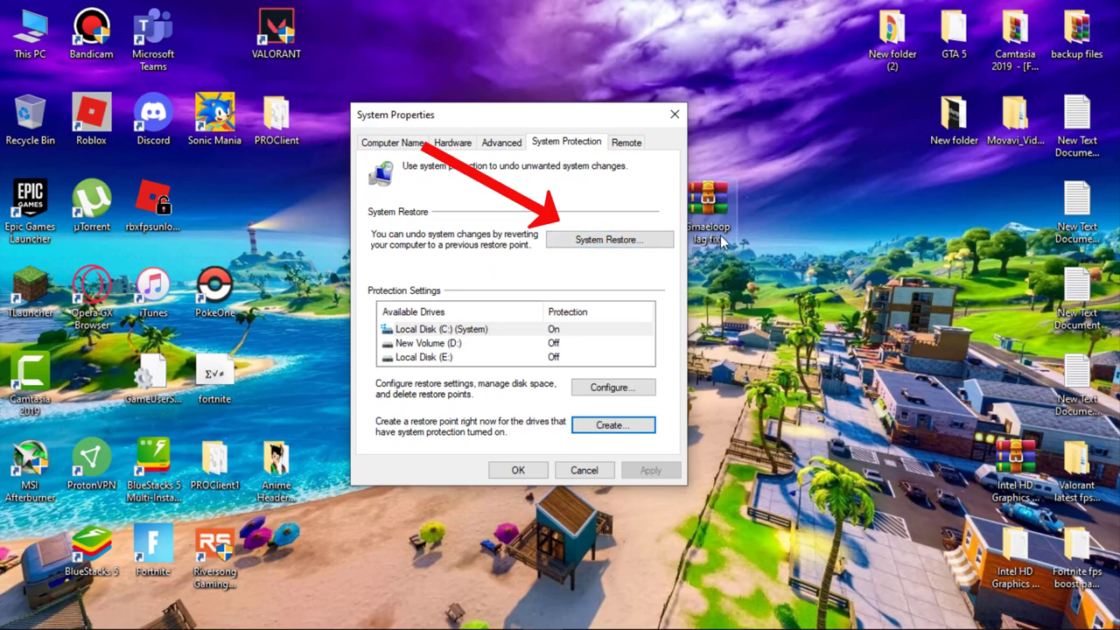
pyautogui.moveTo(648, 217)
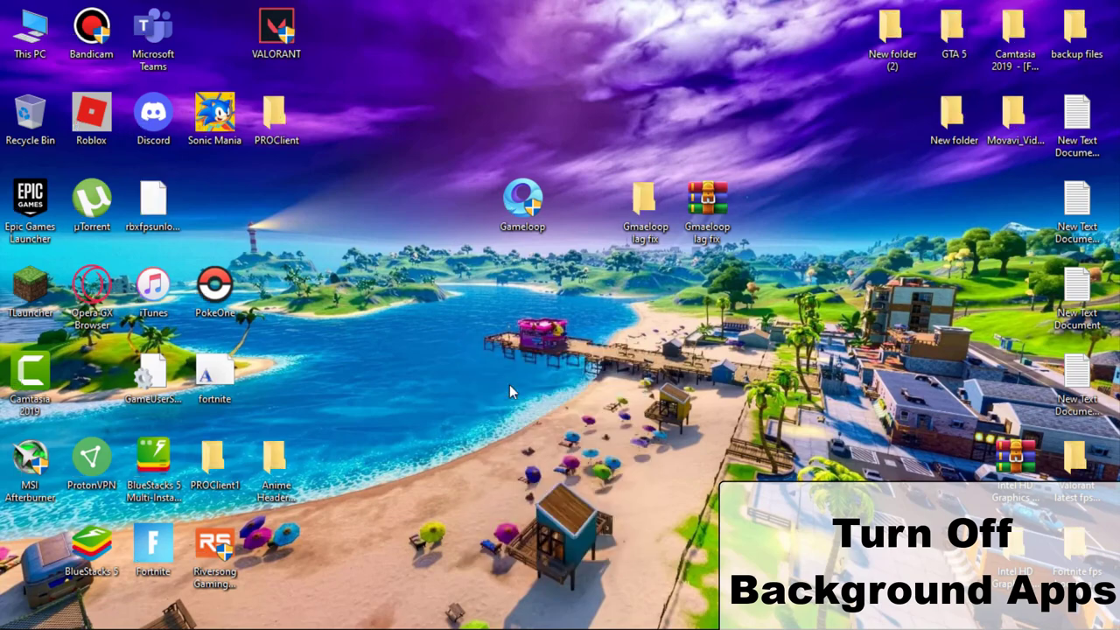
# In Settings > Privacy > Background apps, switch 'Let apps run in the background' off.
pyautogui.click(19, 612)
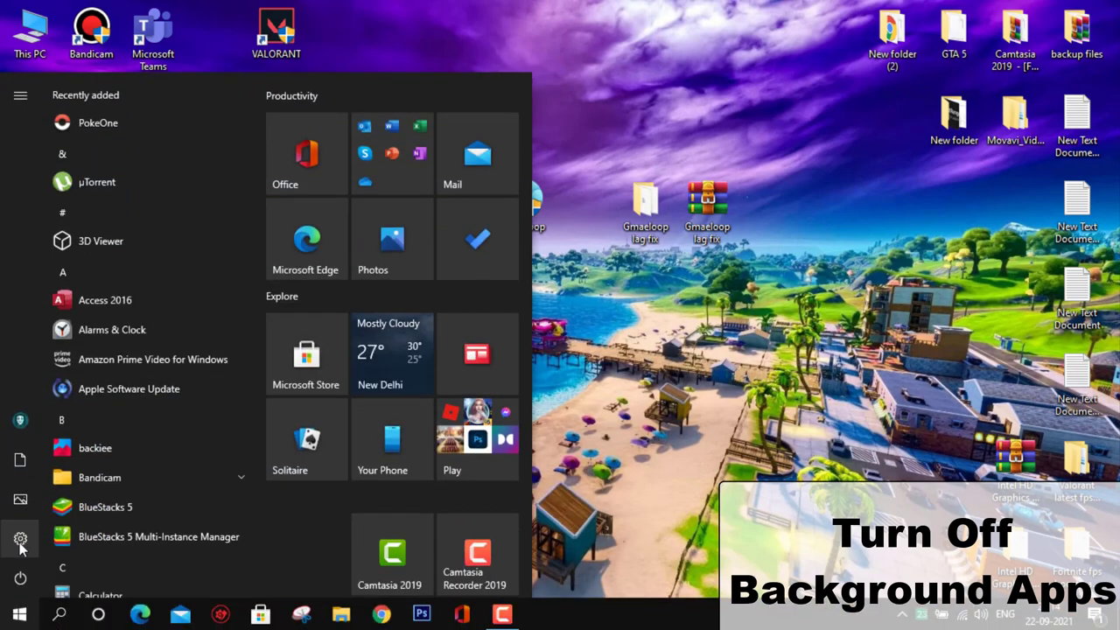
pyautogui.click(21, 539)
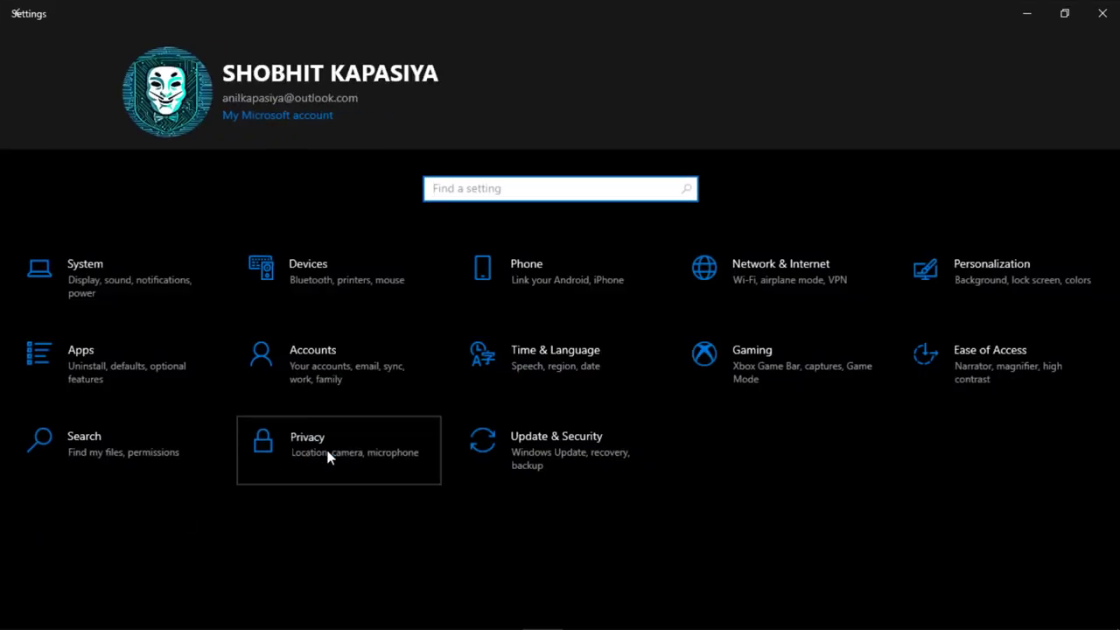
pyautogui.click(339, 450)
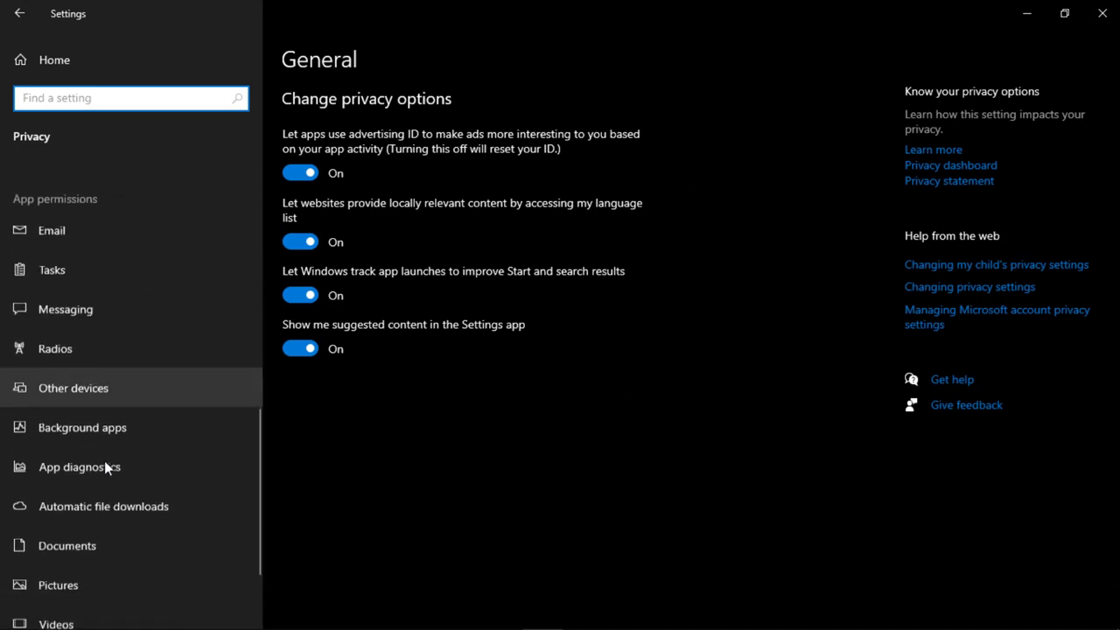
pyautogui.click(83, 427)
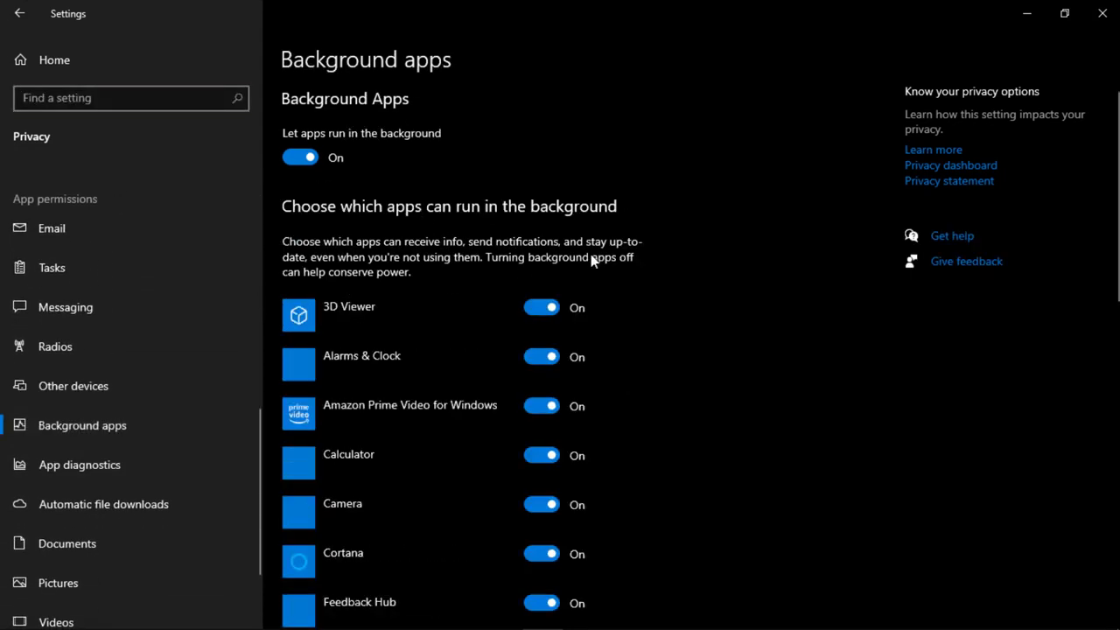
pyautogui.click(301, 158)
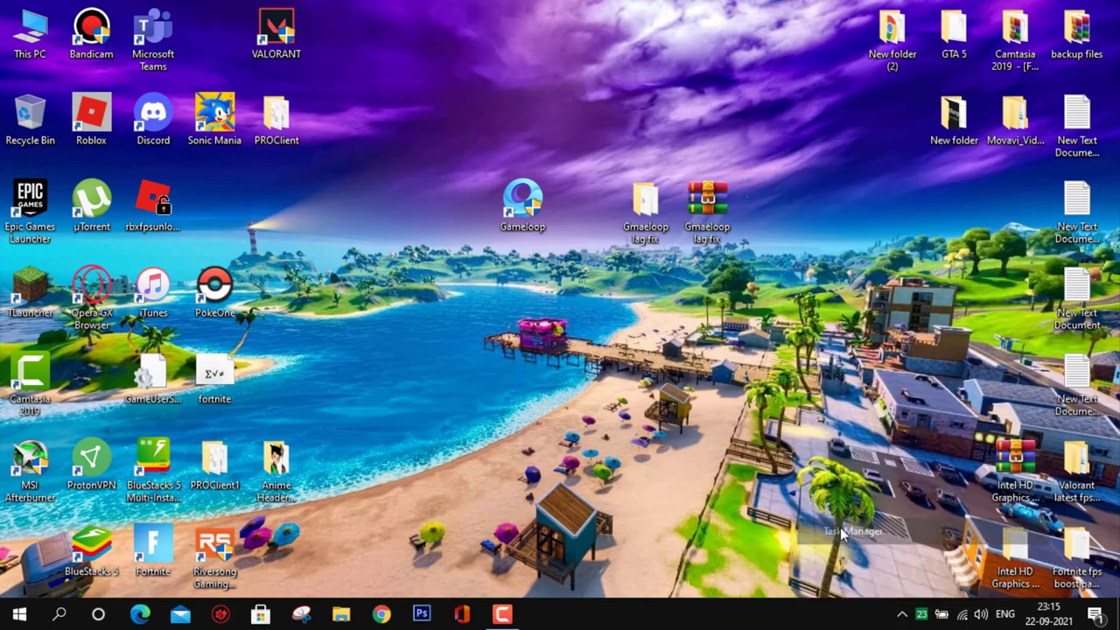
# On Task Manager's Startup tab, sort by name and disable the µTorrent entry.
pyautogui.click(854, 532)
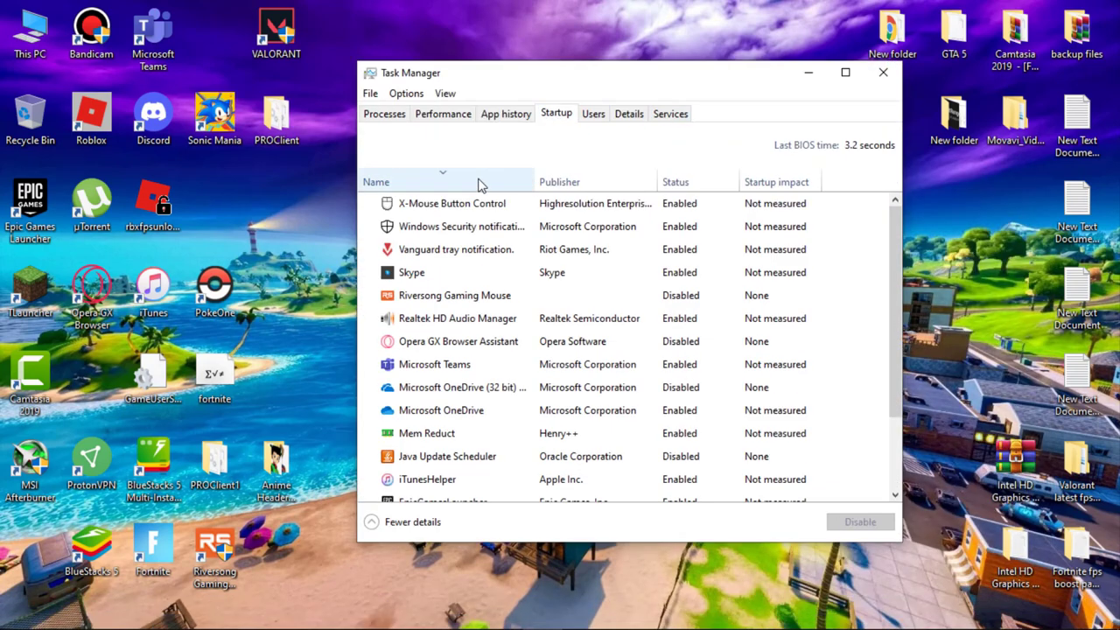
pyautogui.click(376, 180)
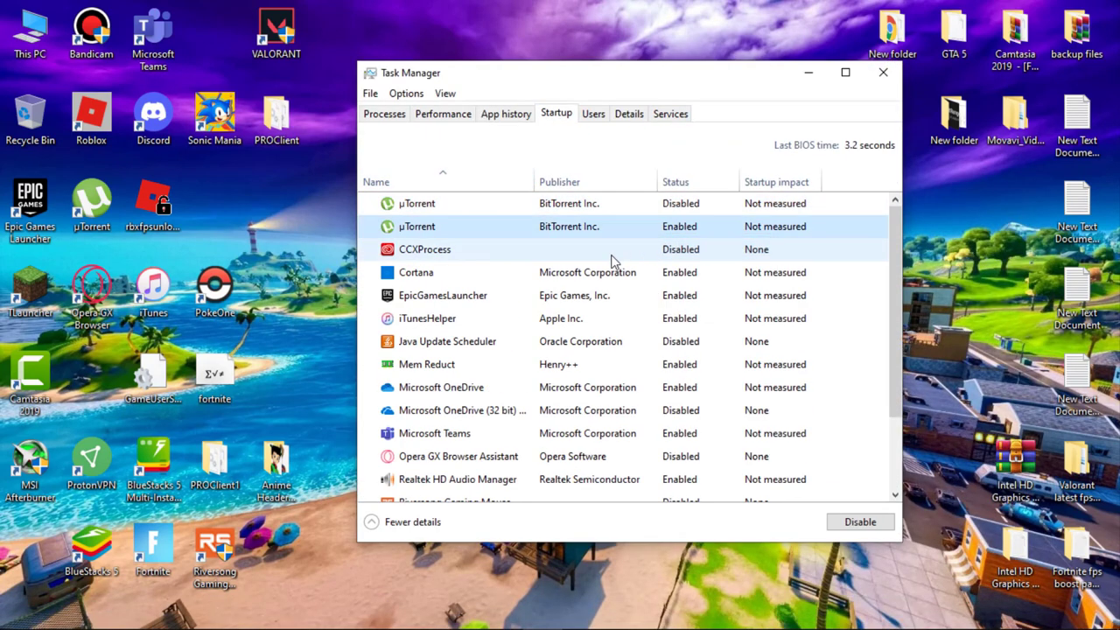
pyautogui.rightClick(426, 319)
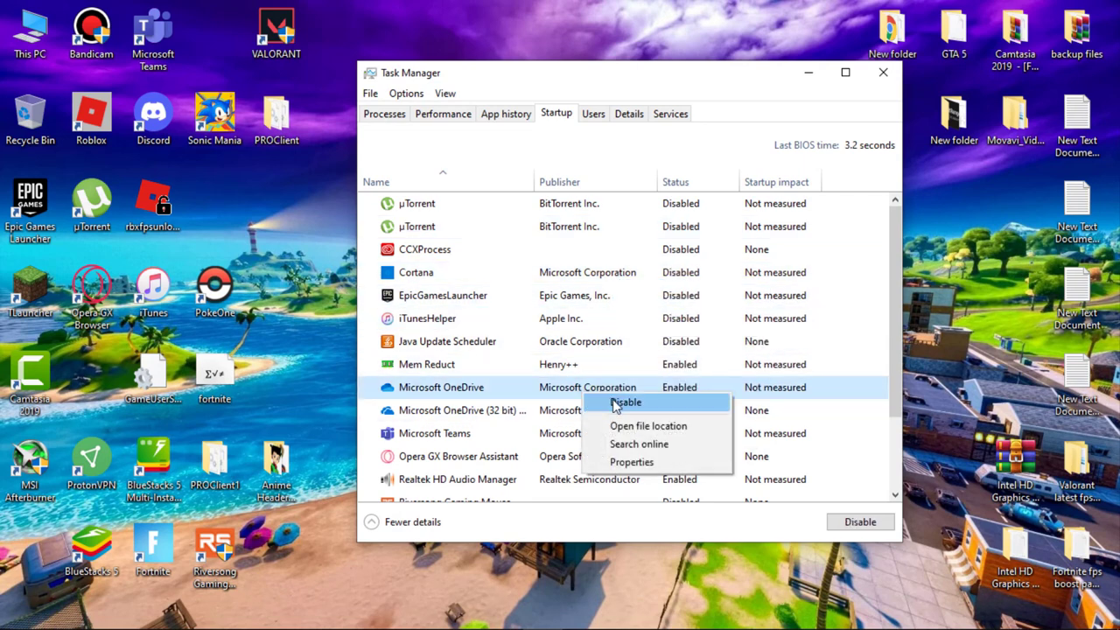
pyautogui.click(624, 400)
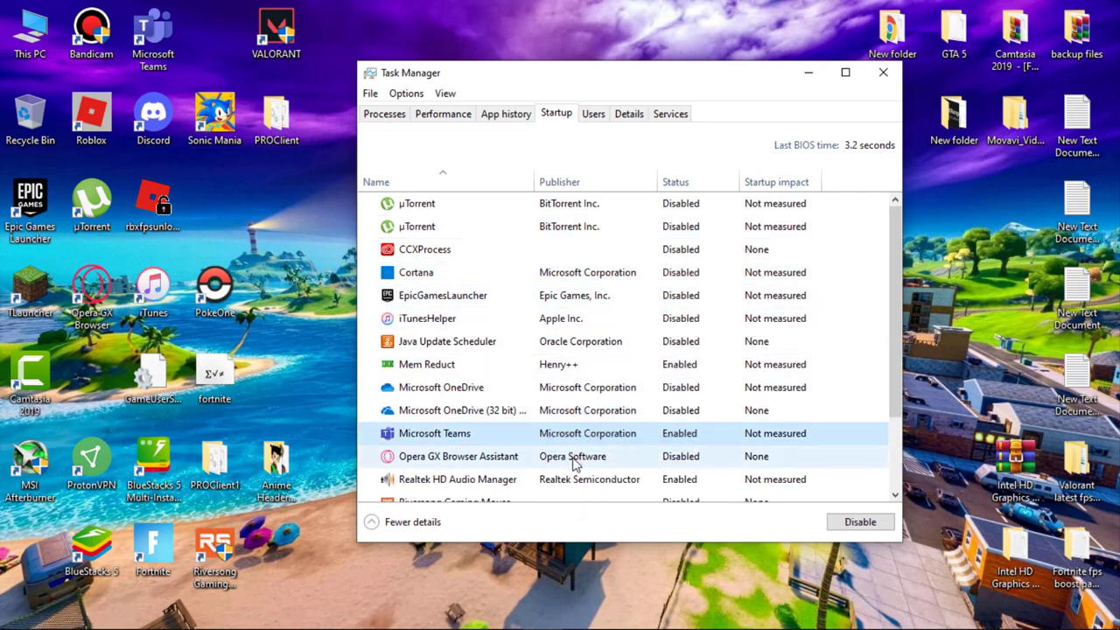
pyautogui.scroll(-3)
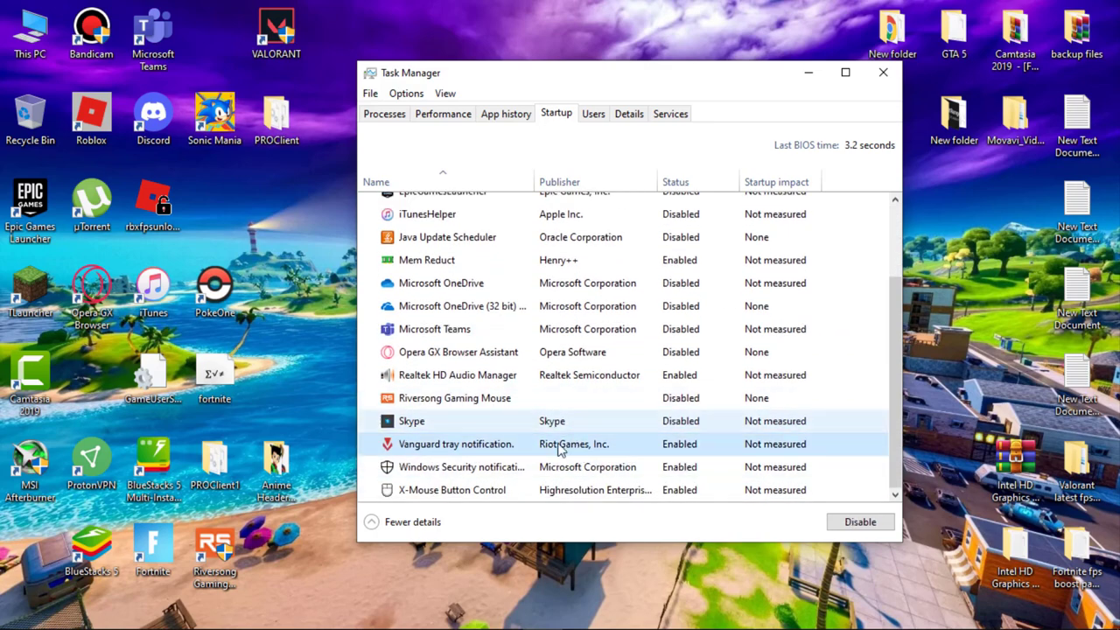
pyautogui.click(882, 72)
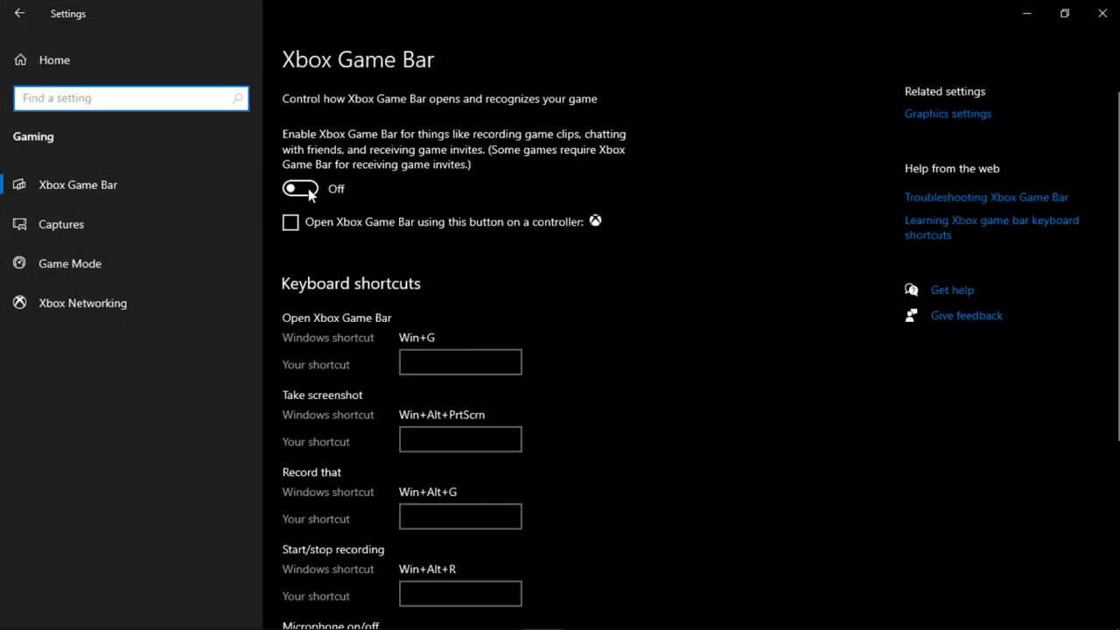
# In Graphics settings, add TxGameAssistant\ui\AndroidEmulator.exe and give it High performance.
pyautogui.click(70, 262)
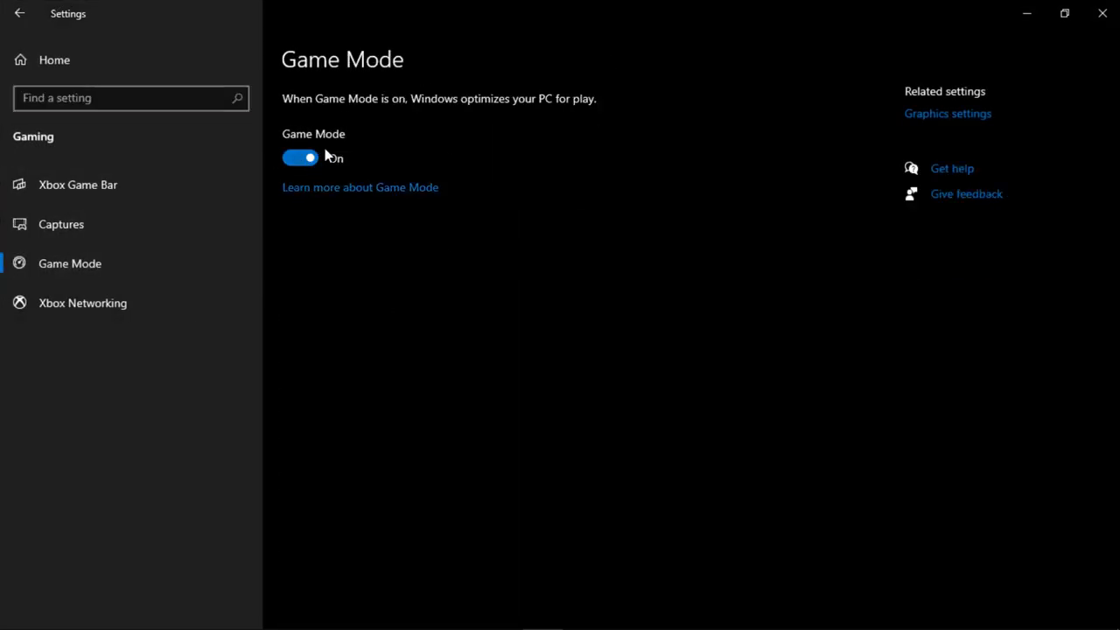
pyautogui.click(946, 112)
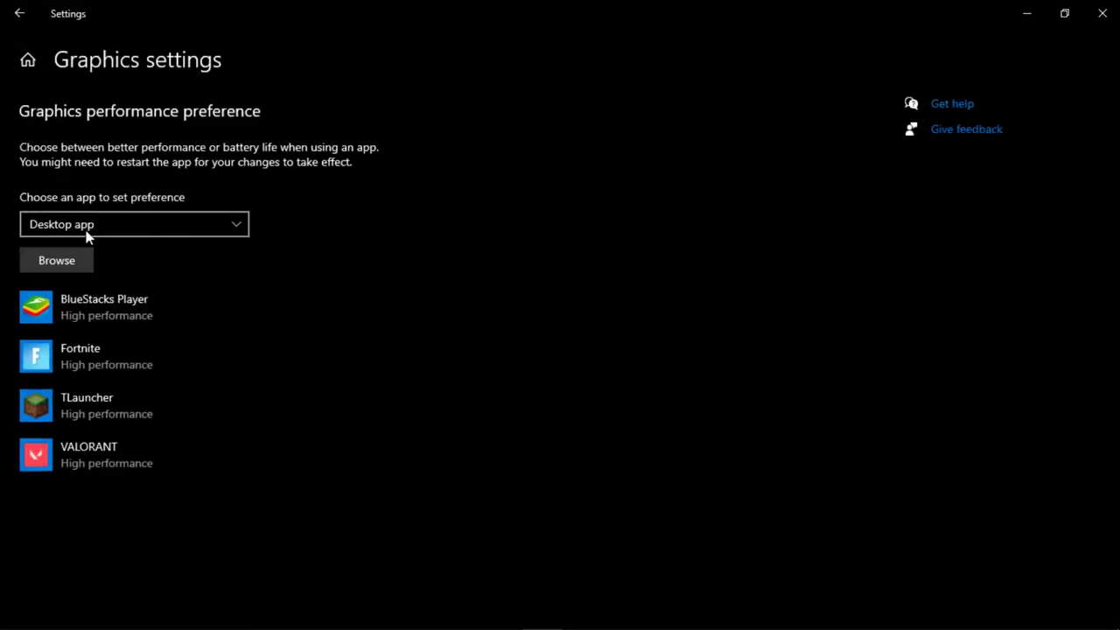
pyautogui.click(56, 259)
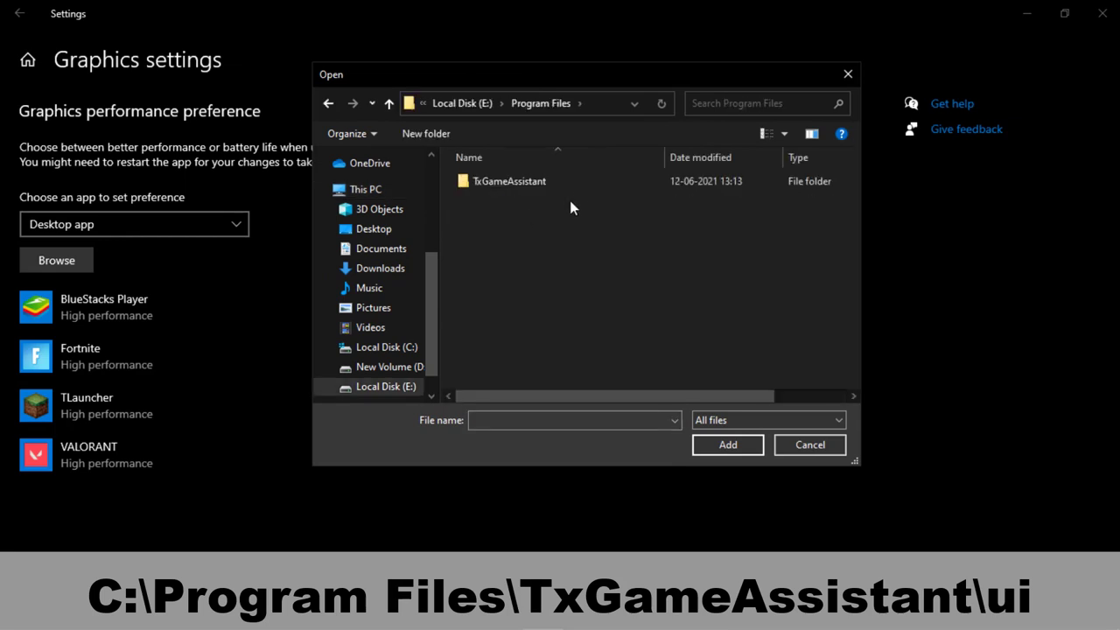
pyautogui.doubleClick(511, 180)
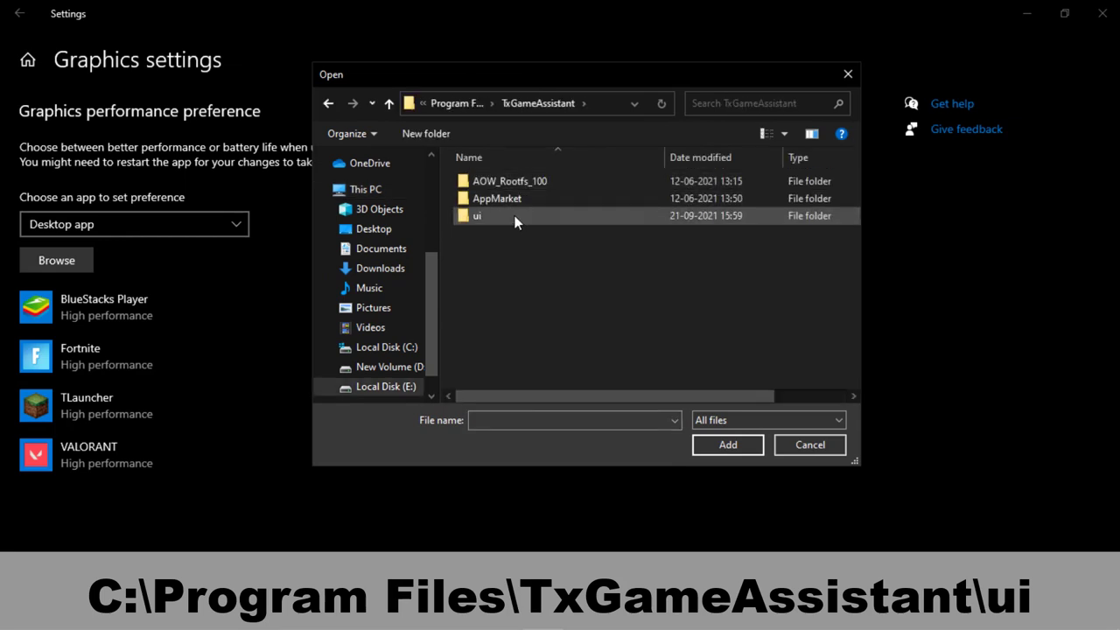
pyautogui.doubleClick(475, 215)
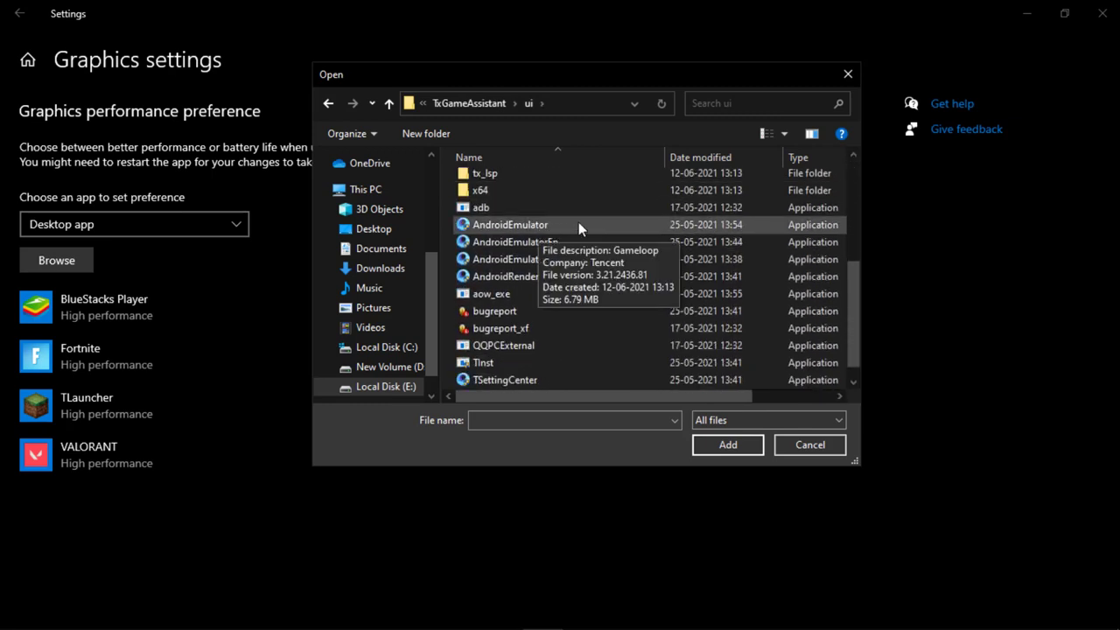
pyautogui.click(728, 444)
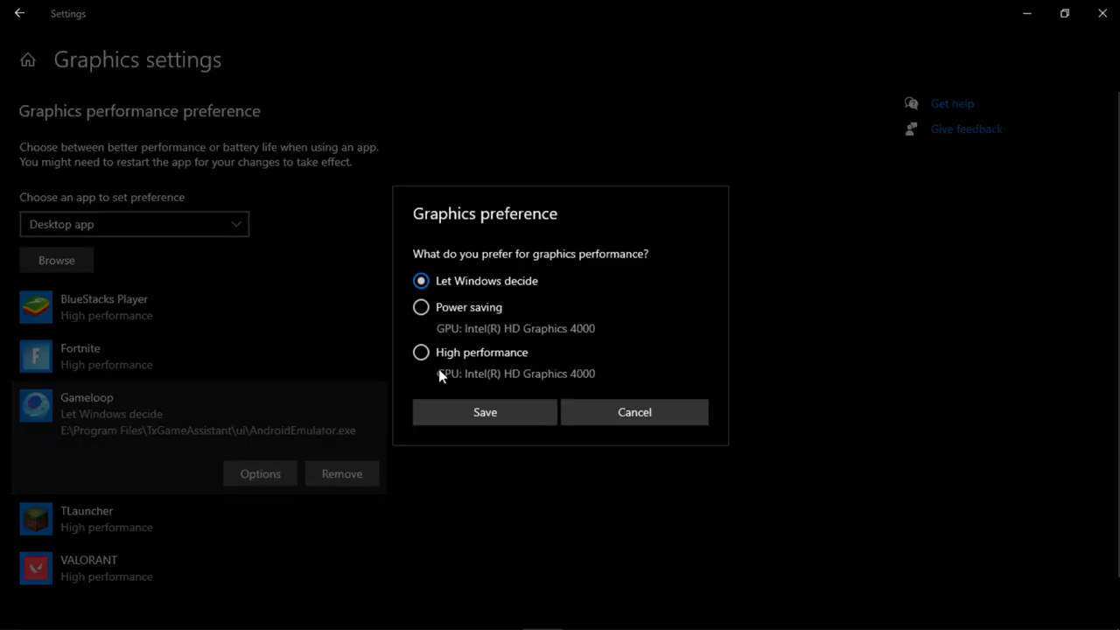
pyautogui.click(483, 411)
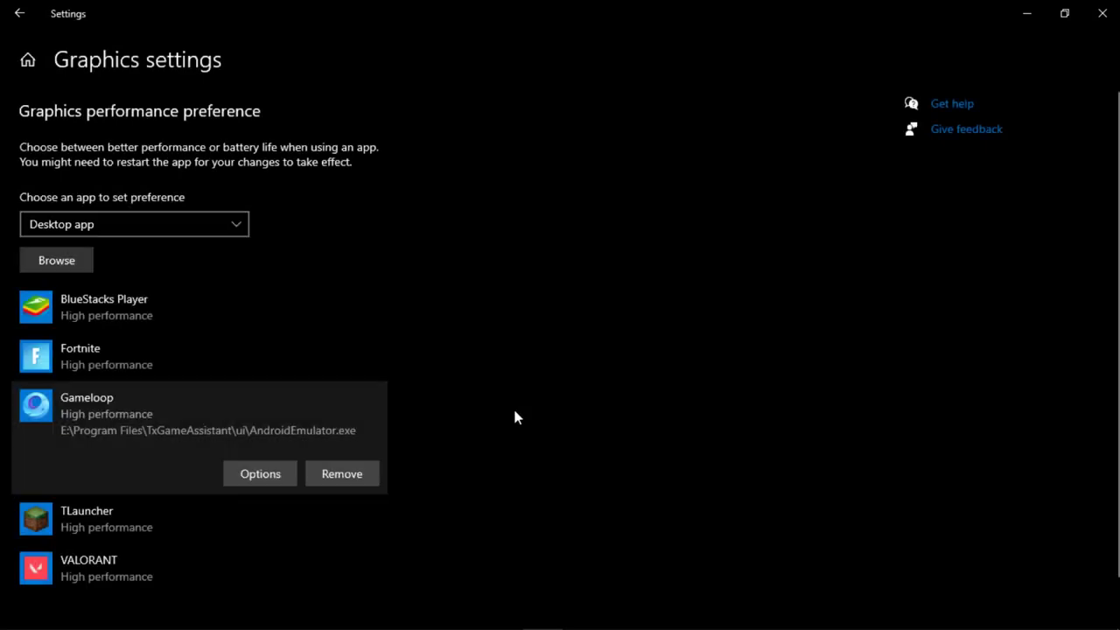
# Add the AndroidEmulatorEn executable to the graphics list and bring up its options.
pyautogui.click(56, 259)
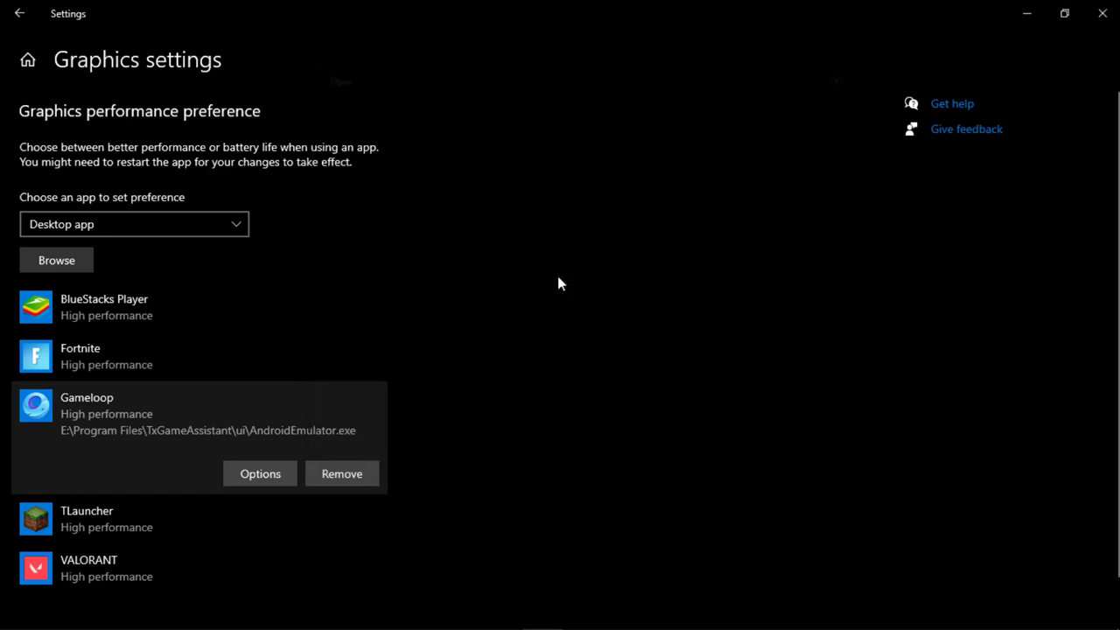
pyautogui.click(259, 472)
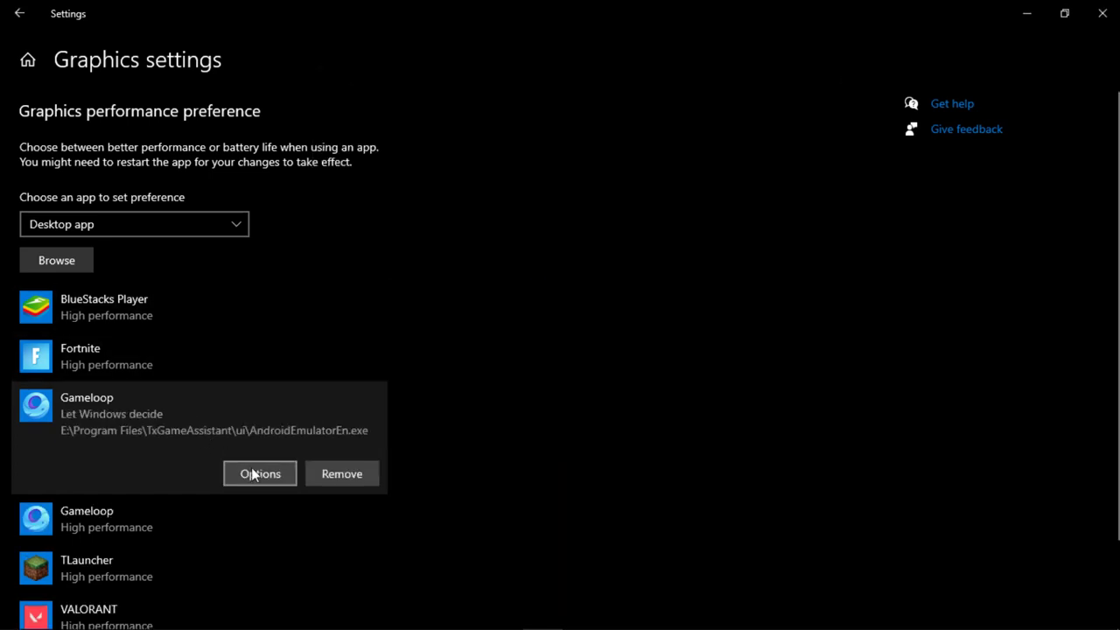
pyautogui.click(258, 472)
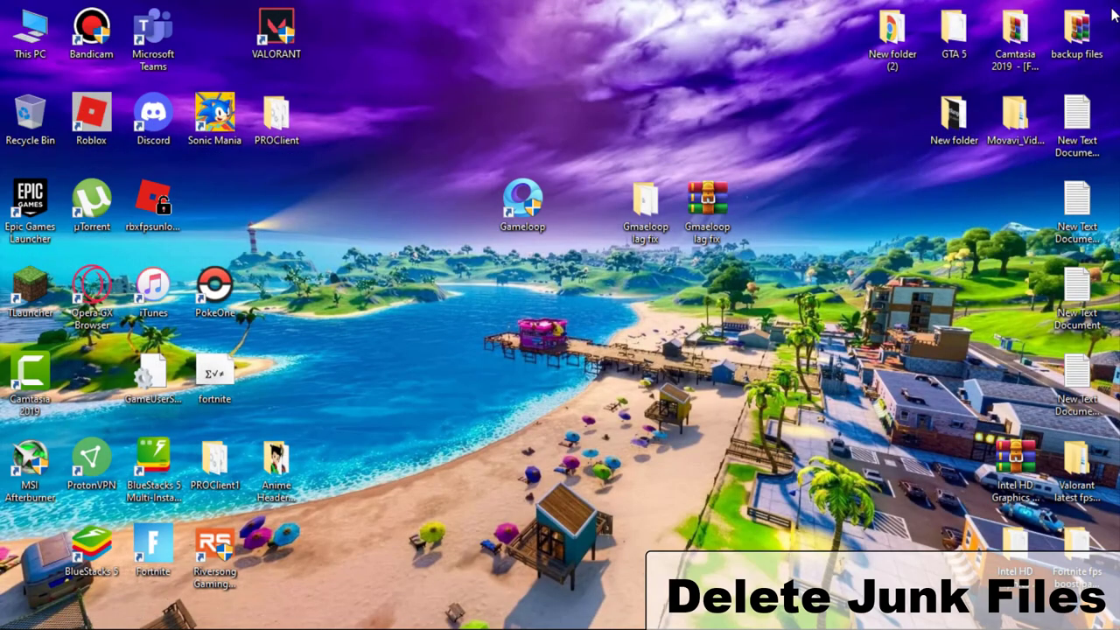
pyautogui.moveTo(522, 381)
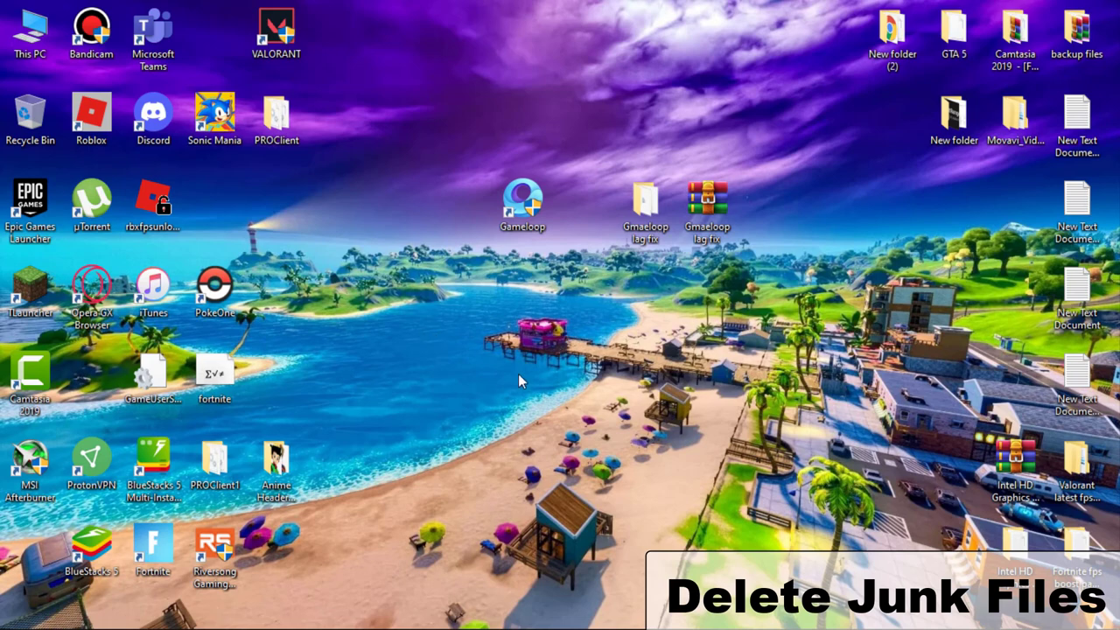
# Run 'temp' and delete everything in the Windows Temp folder past the admin prompt.
pyautogui.write('temp')
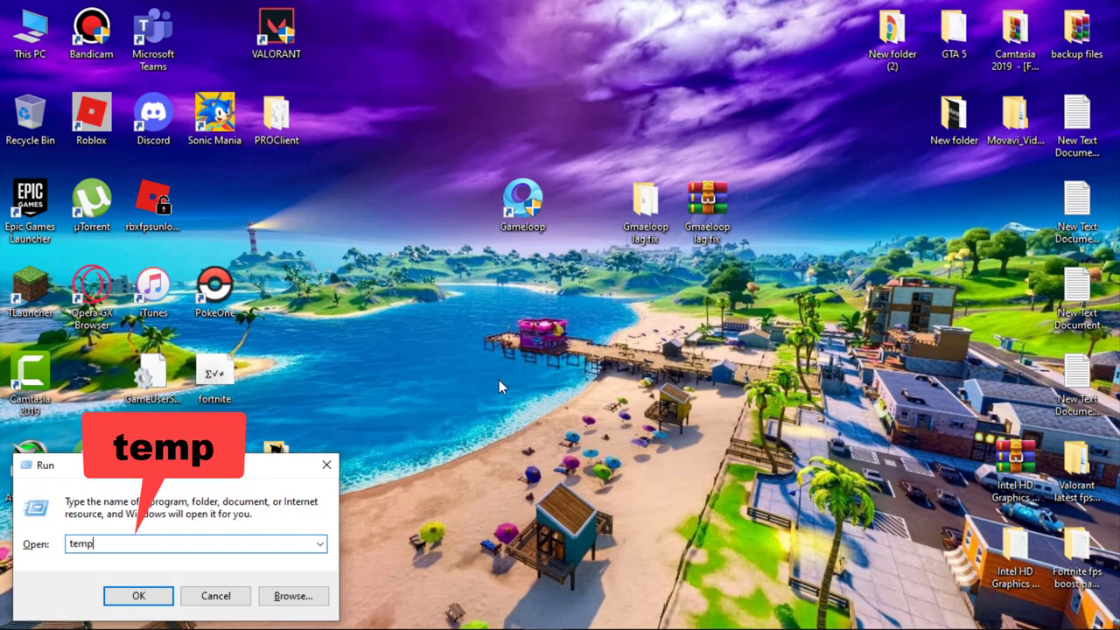
pyautogui.click(138, 594)
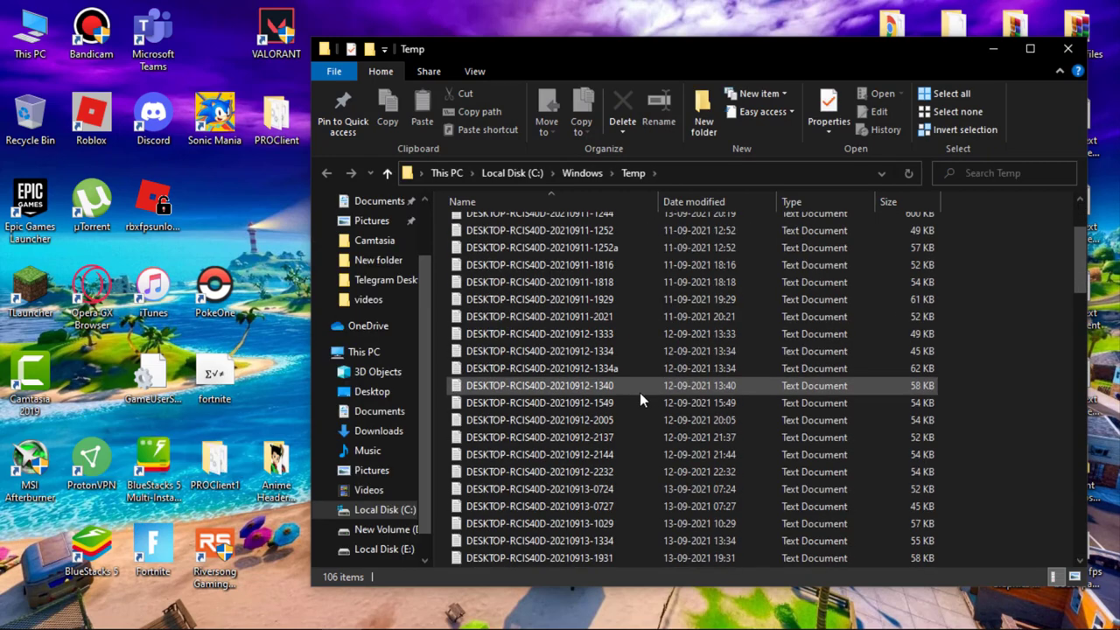
pyautogui.click(623, 105)
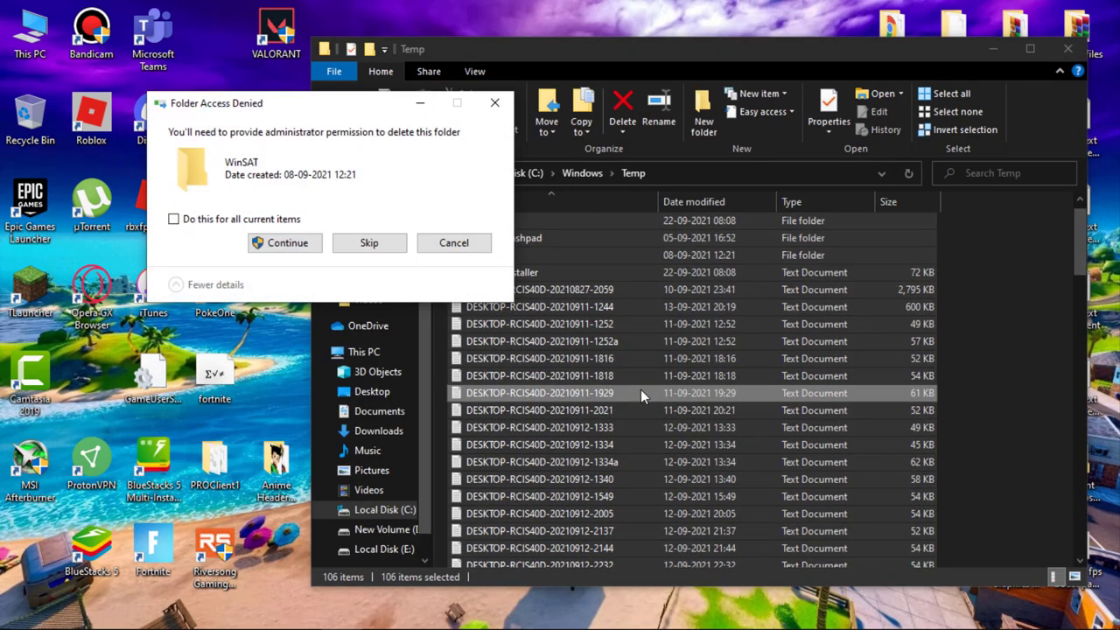
pyautogui.click(287, 241)
pyautogui.write('%')
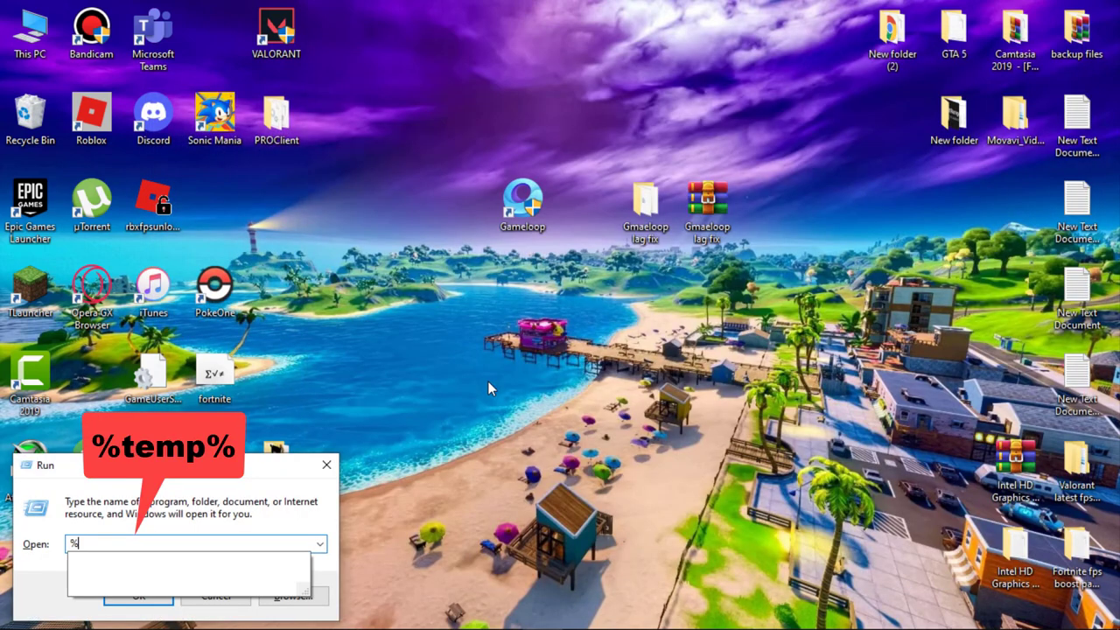
# Run '%temp%' and delete the user Temp folder's items, applying the choice to all.
pyautogui.write('temp%')
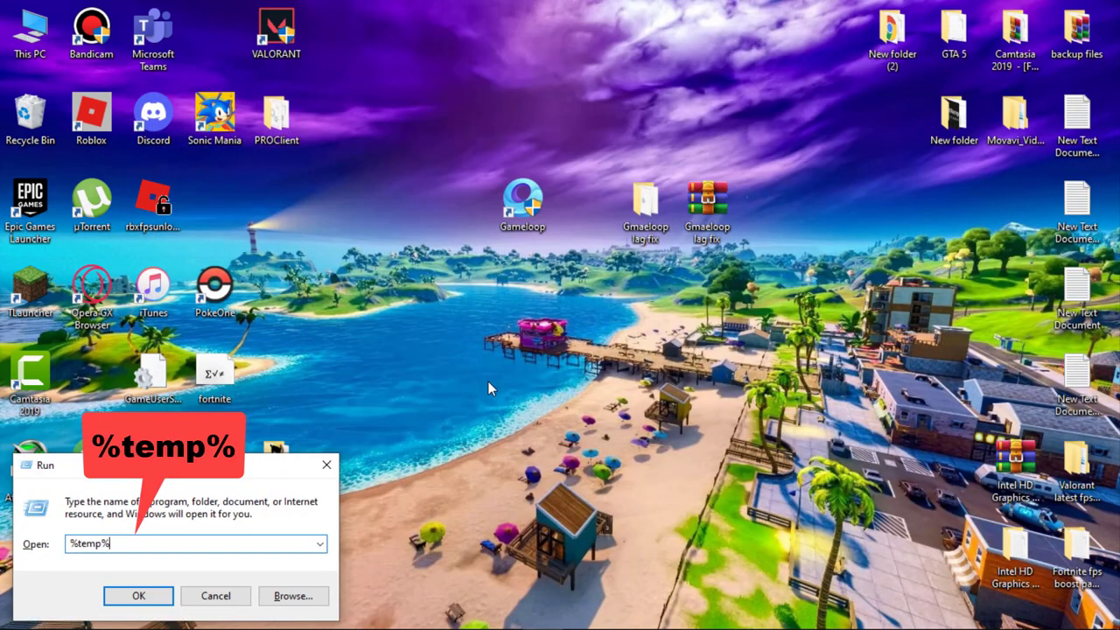
pyautogui.click(138, 595)
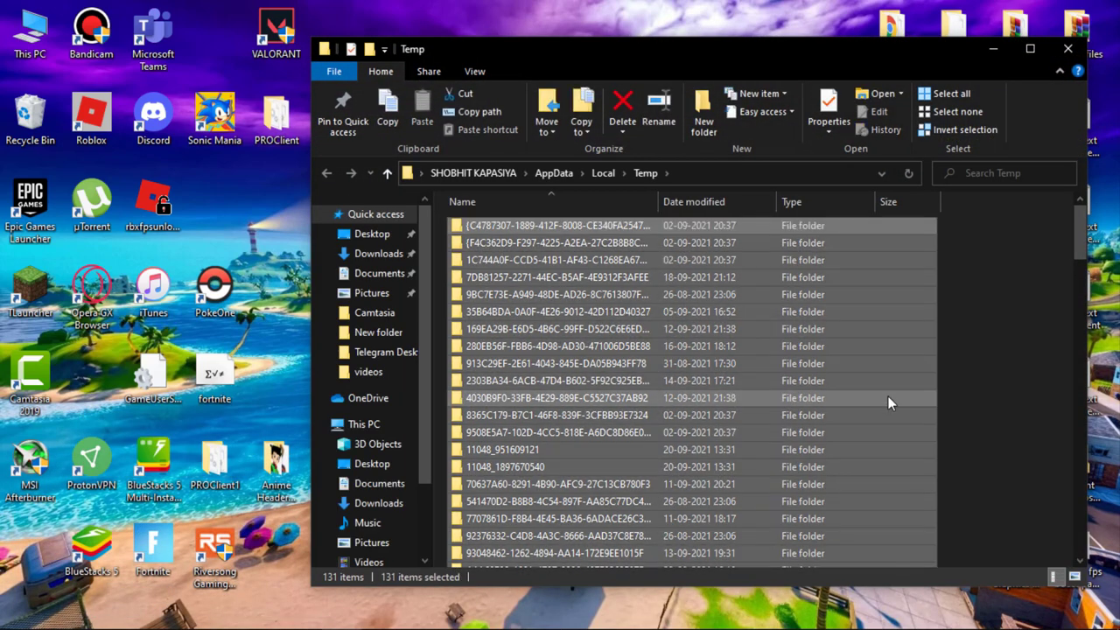
pyautogui.click(621, 104)
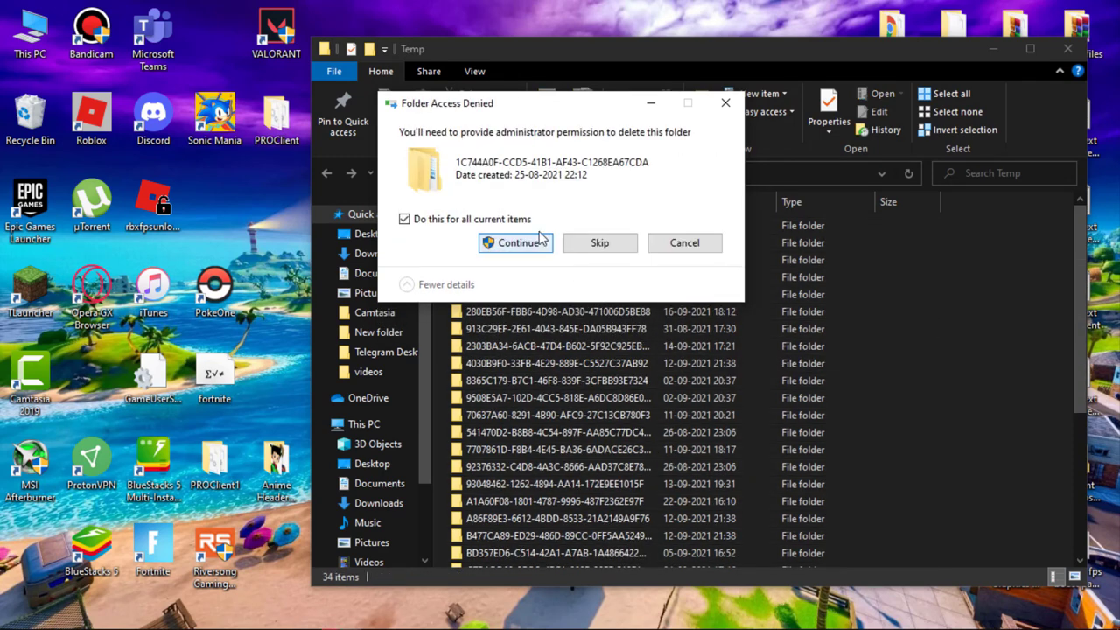
pyautogui.click(514, 241)
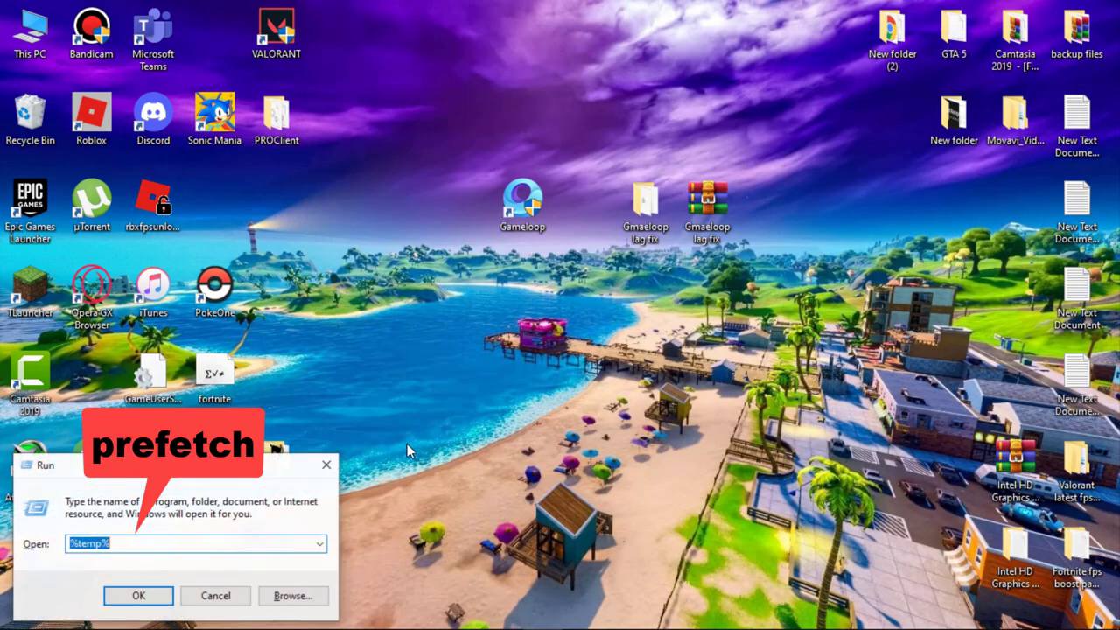
# Run 'prefetch' to bring up the Prefetch folder.
pyautogui.write('prefetch')
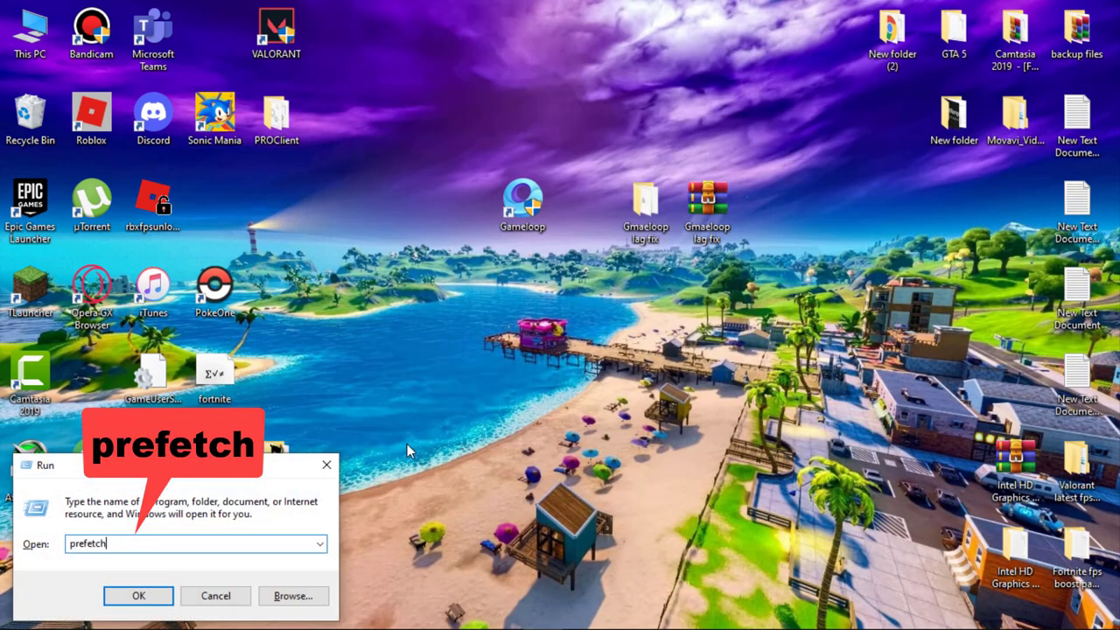
pyautogui.click(139, 595)
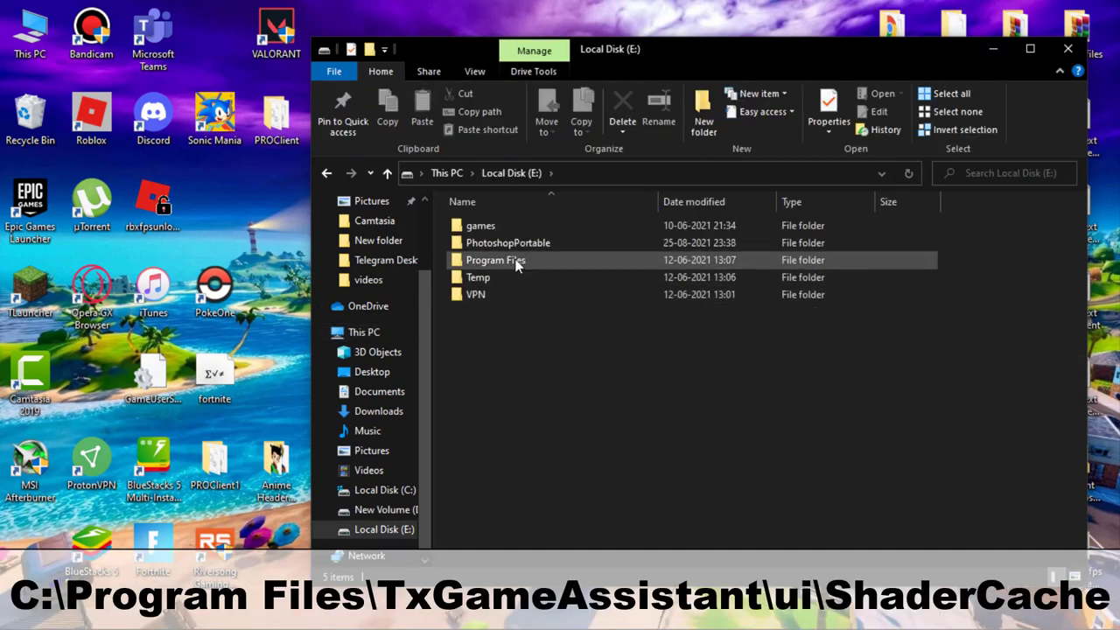
# Browse E:\Program Files\TxGameAssistant\ui\ShaderCache and permanently delete its contents.
pyautogui.doubleClick(495, 259)
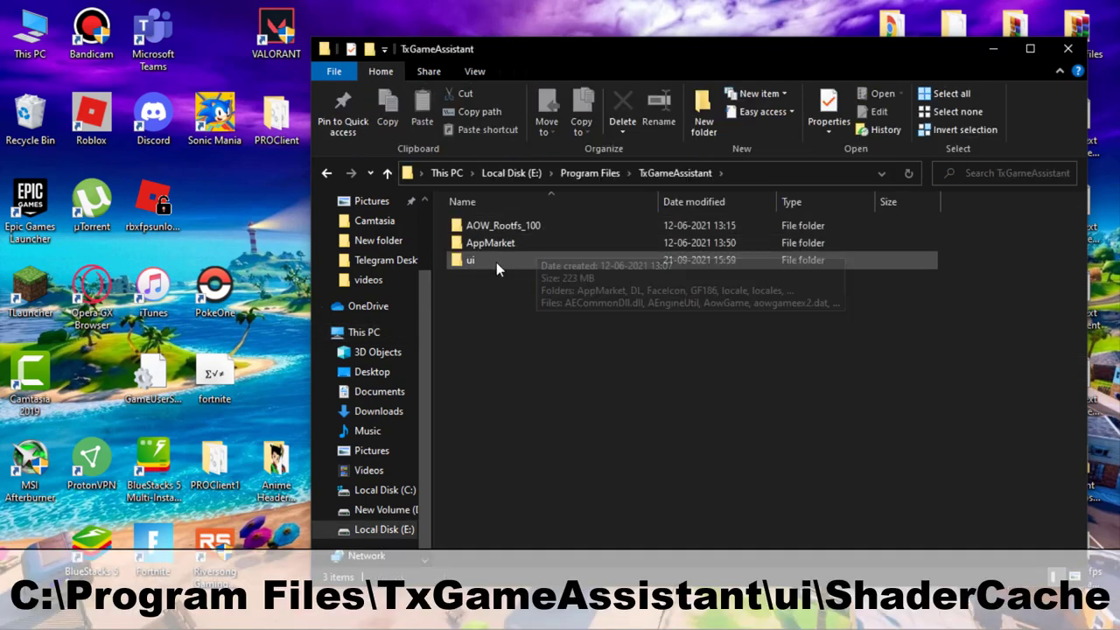
pyautogui.doubleClick(471, 259)
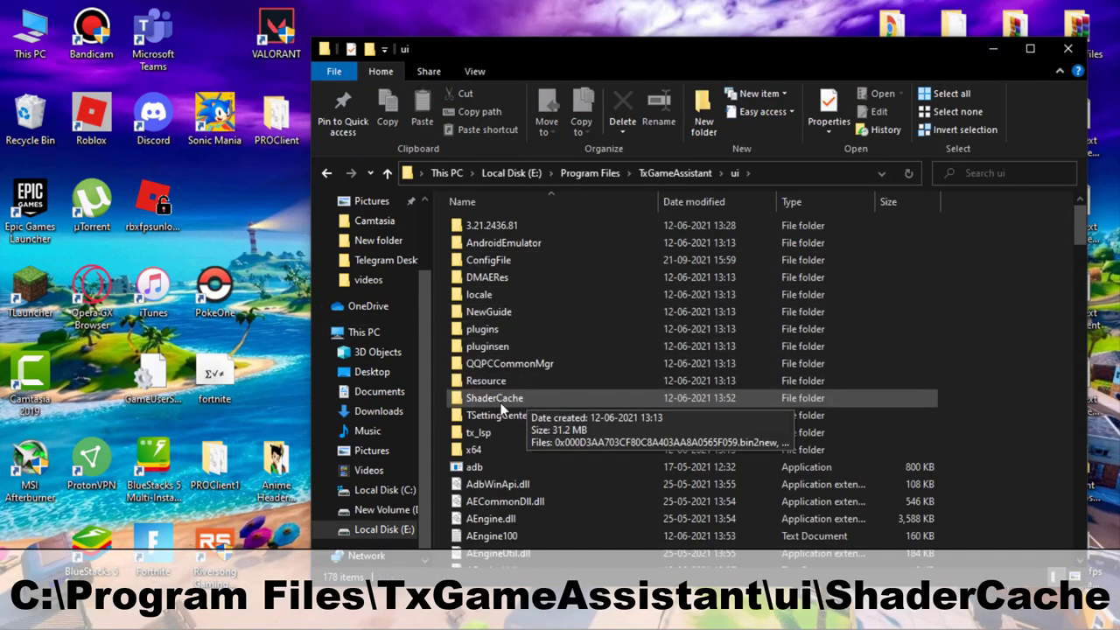
pyautogui.doubleClick(493, 397)
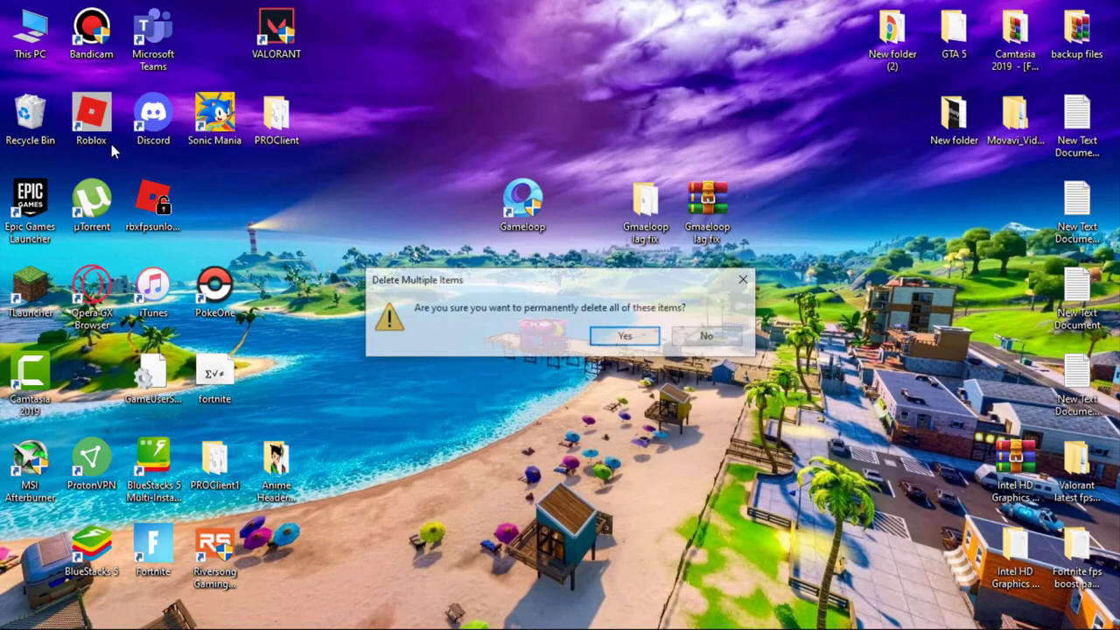
pyautogui.click(623, 335)
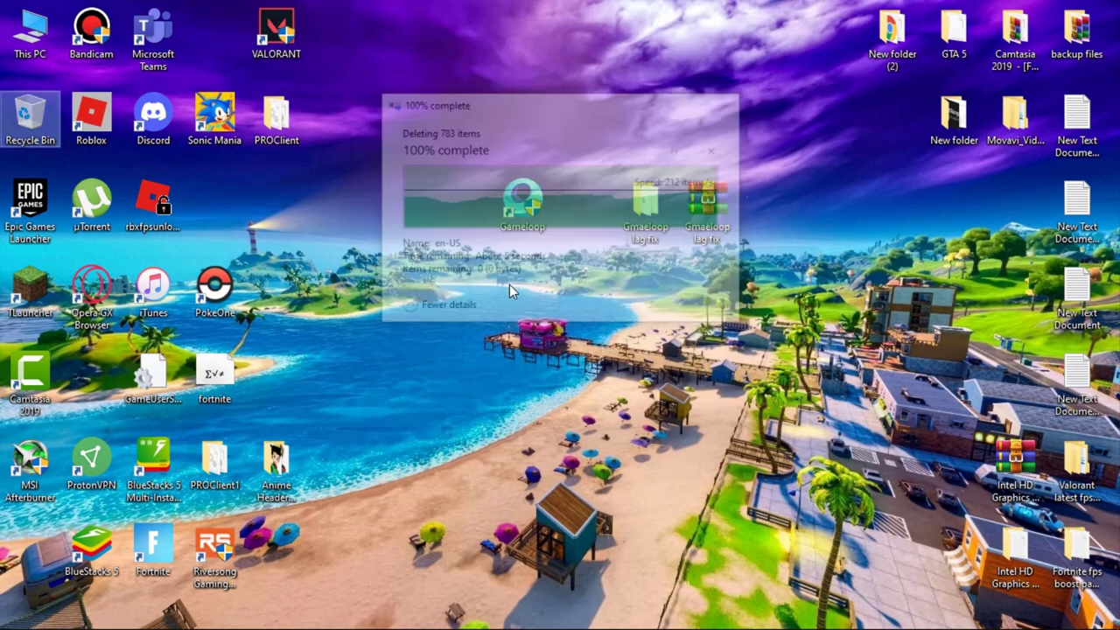
# From the Gameloop shortcut's file location, go up to the TxGameAssistant folder.
pyautogui.rightClick(521, 207)
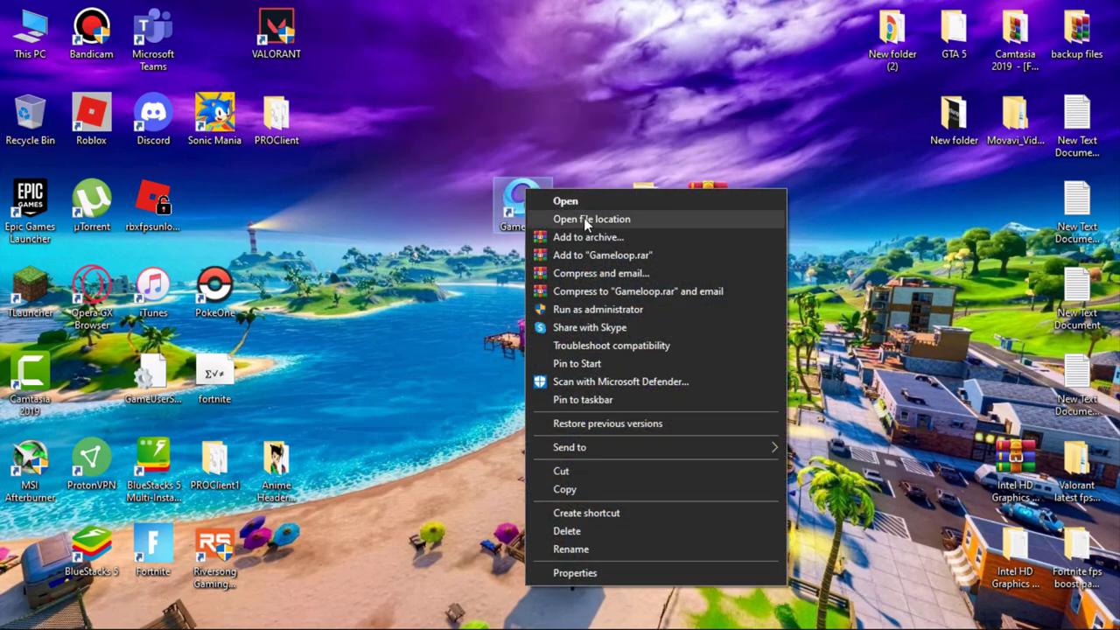
pyautogui.click(592, 219)
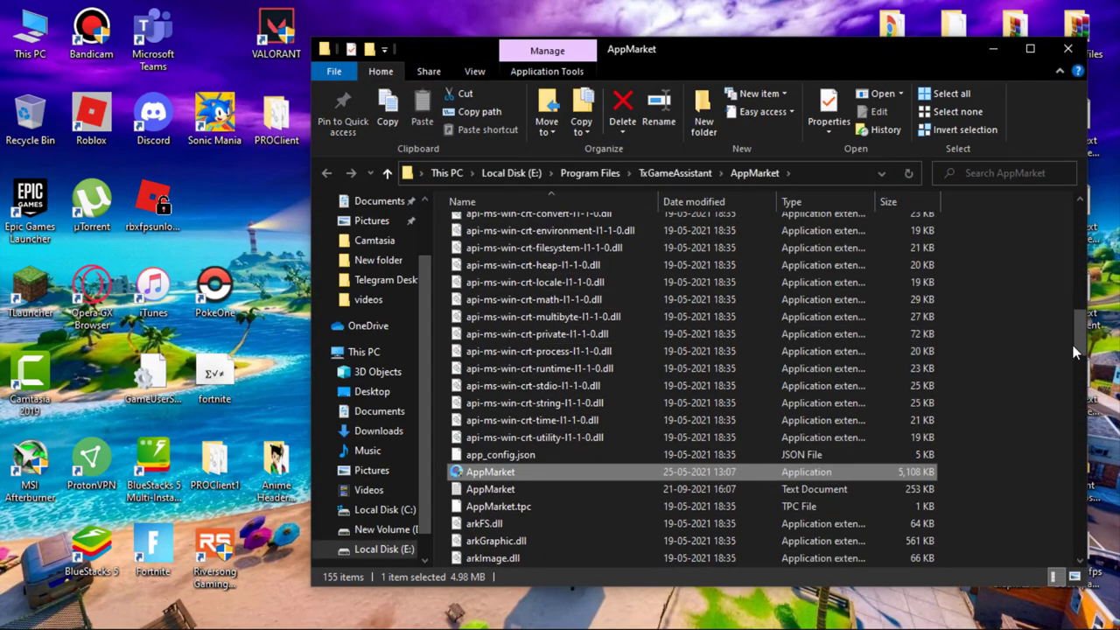
pyautogui.scroll(-3)
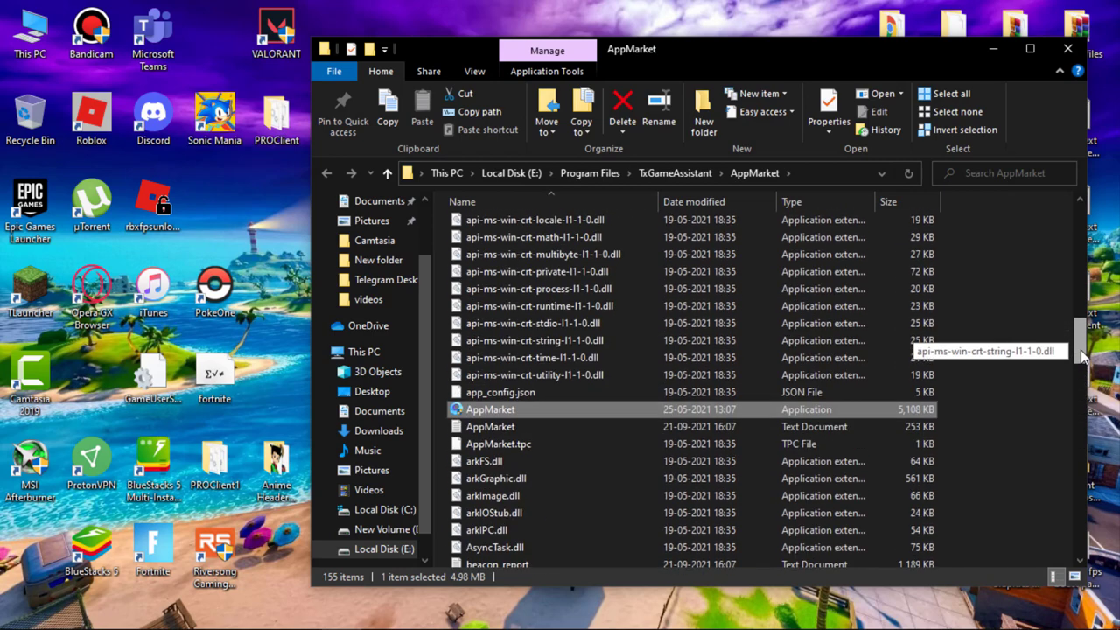
pyautogui.click(325, 174)
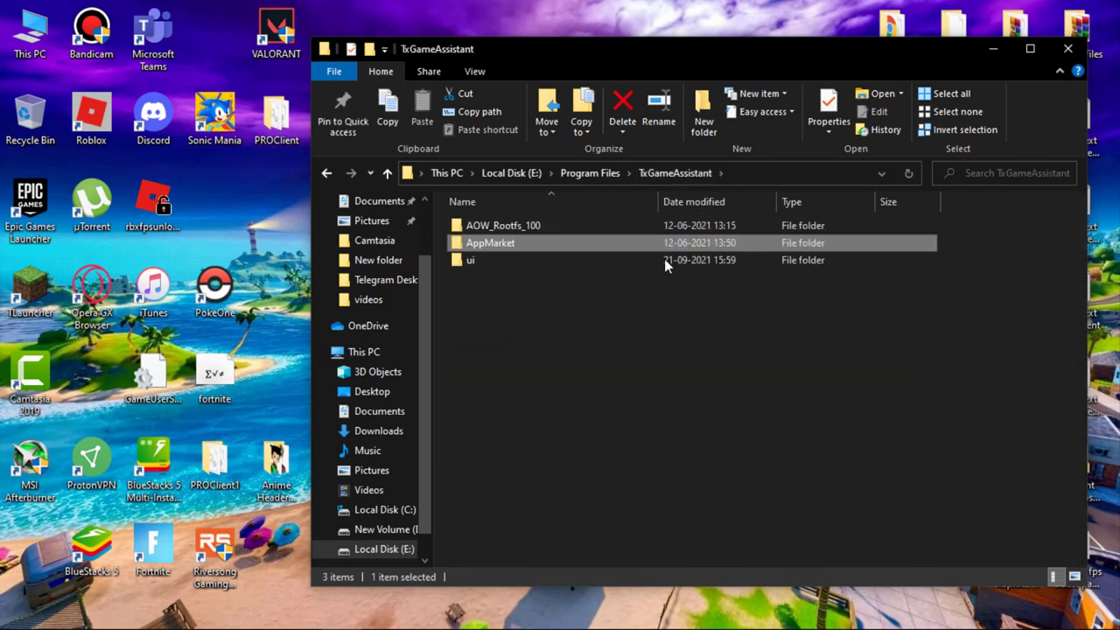
# In AndroidEmulator's Compatibility settings, disable fullscreen optimizations and override high DPI scaling by Application.
pyautogui.doubleClick(469, 259)
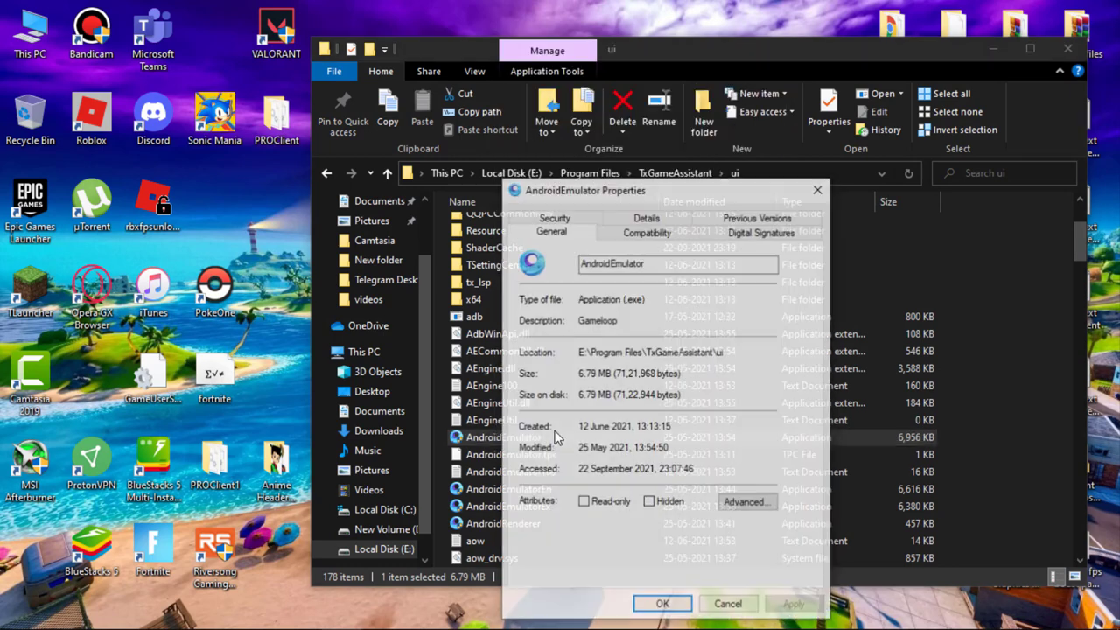
pyautogui.click(648, 231)
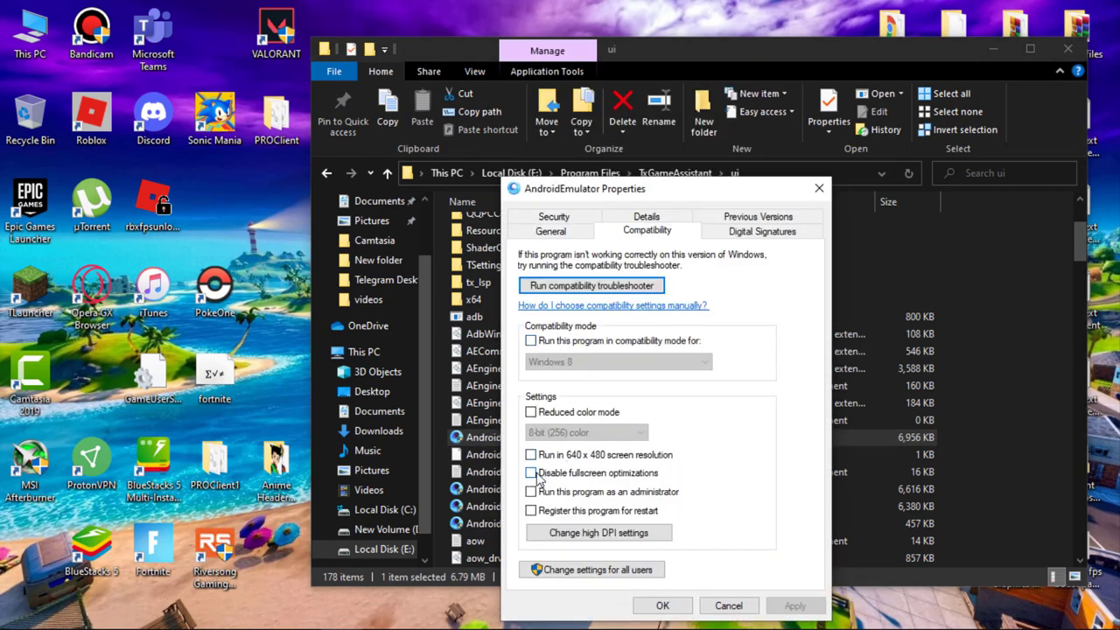
pyautogui.click(532, 490)
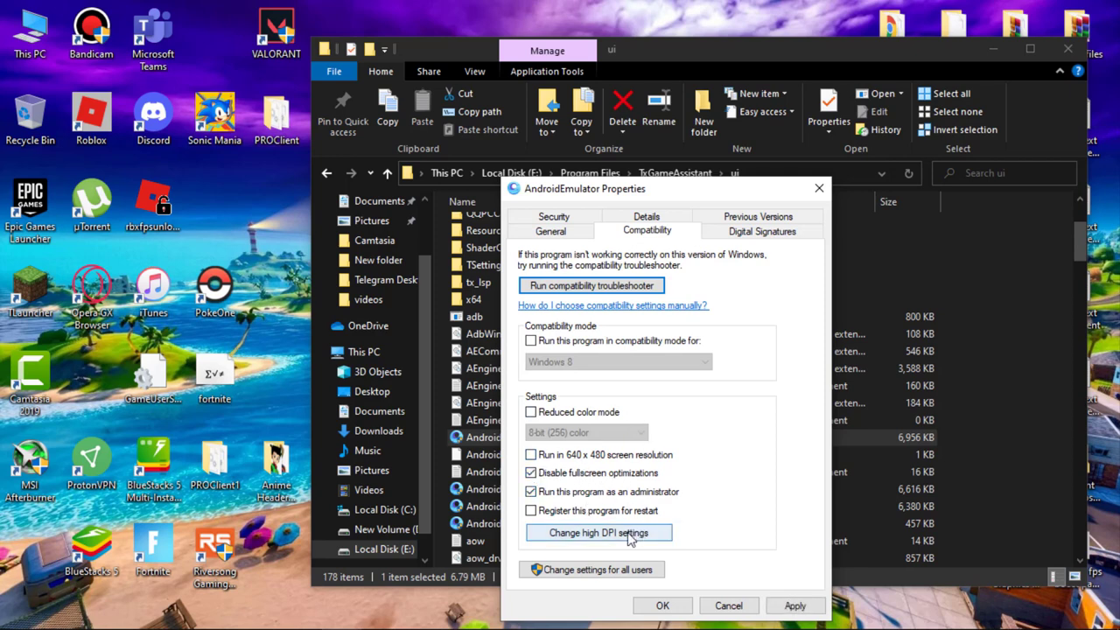
pyautogui.click(598, 531)
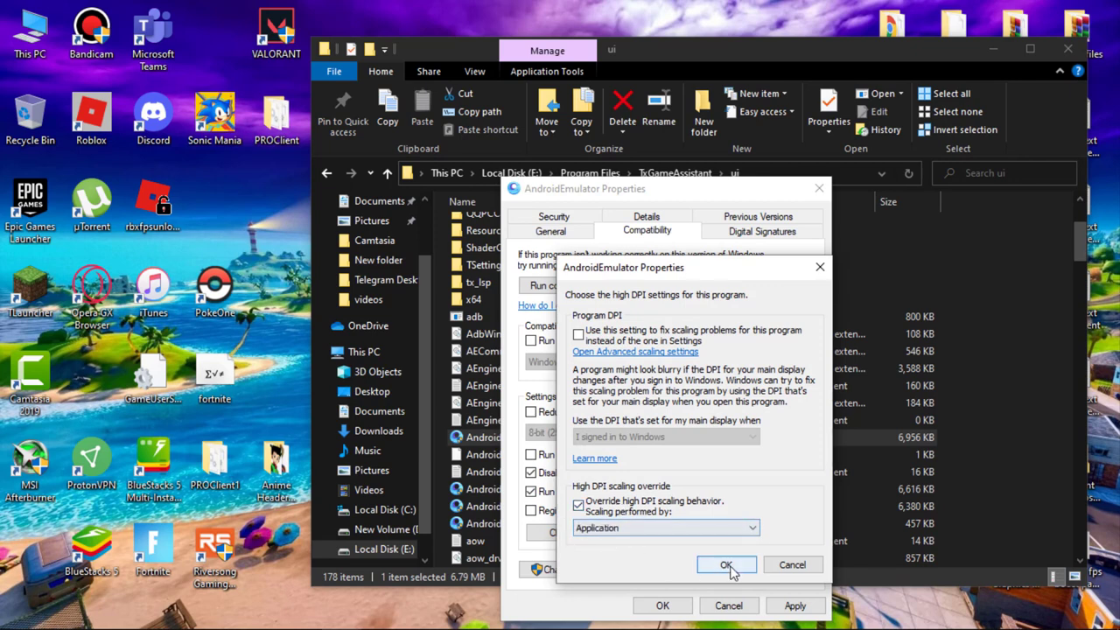
pyautogui.click(726, 563)
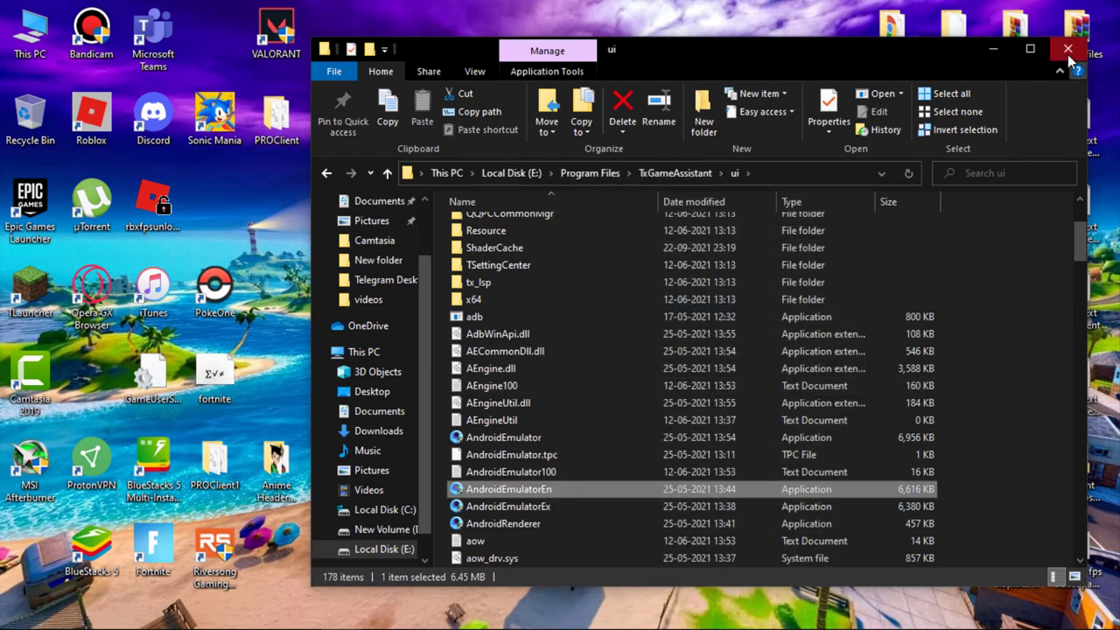
# From the Gmaeloop lag fix folder, run Cache Cleaner and Delete Temporary Files as administrator.
pyautogui.click(1067, 49)
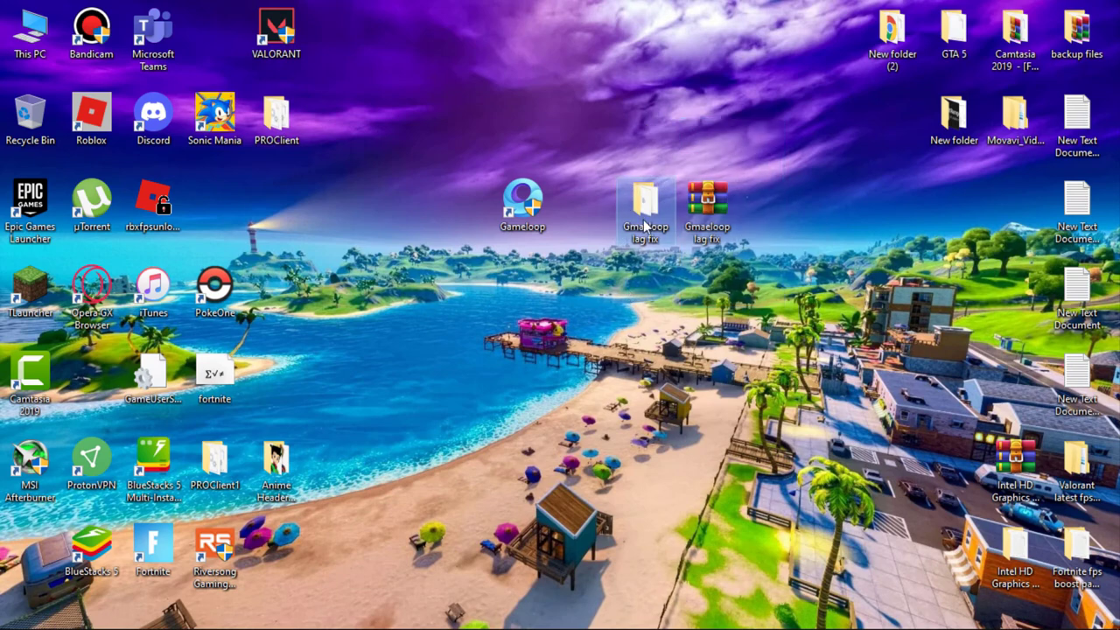
pyautogui.doubleClick(645, 206)
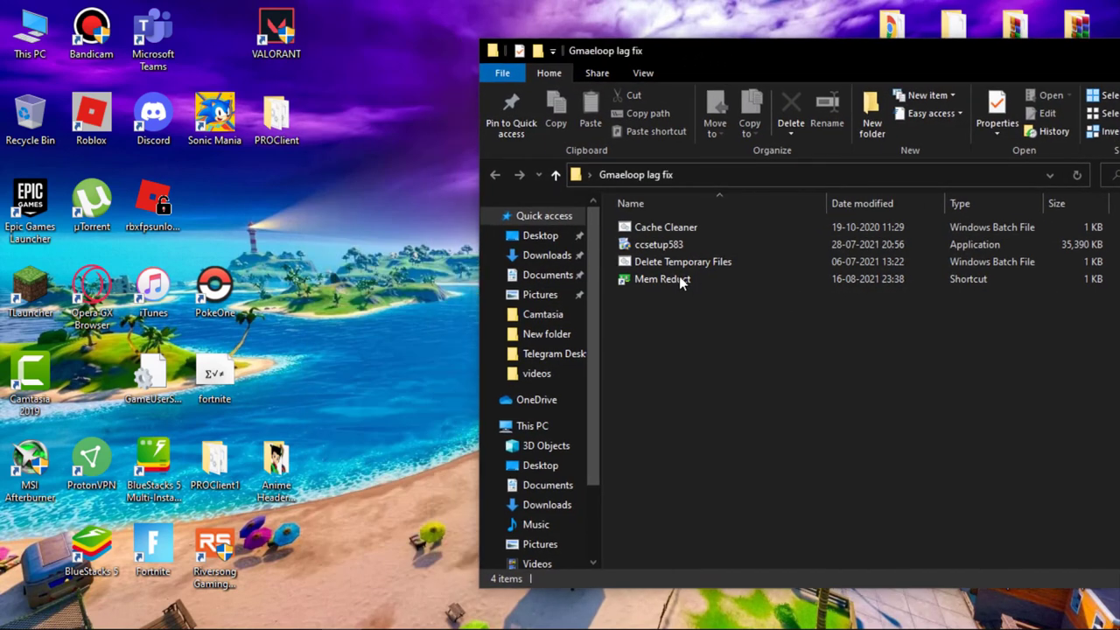
pyautogui.click(661, 278)
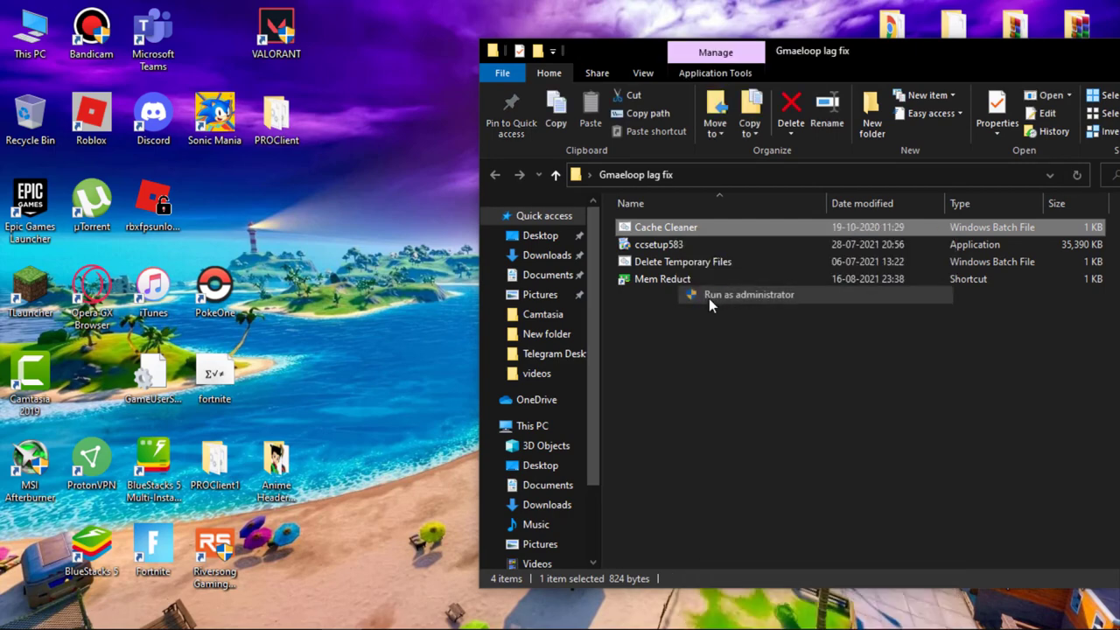
pyautogui.click(748, 294)
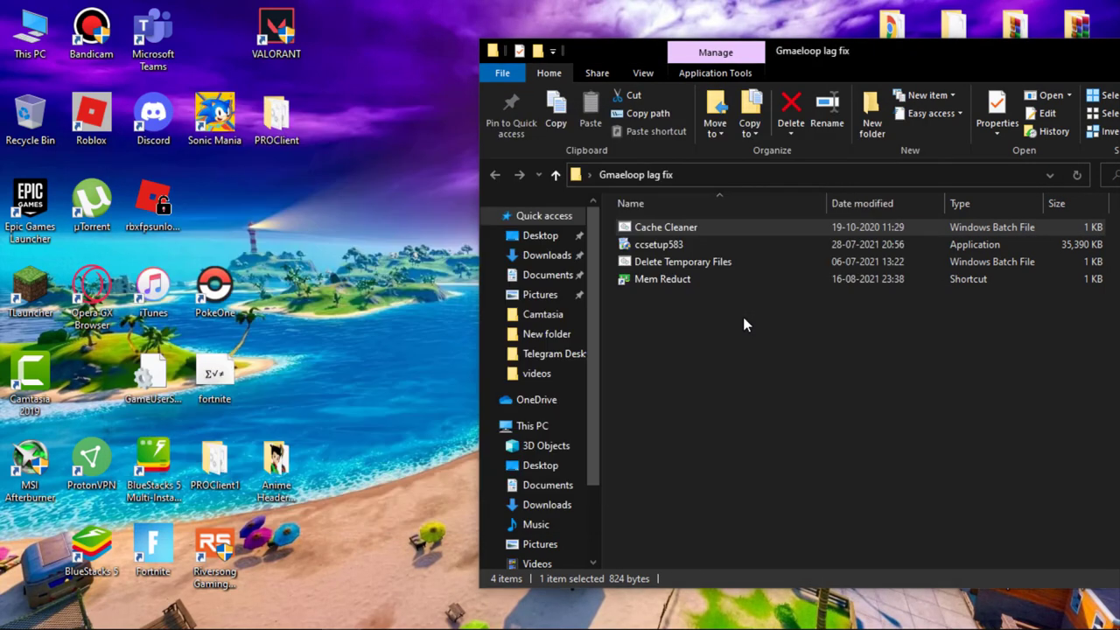
pyautogui.click(682, 262)
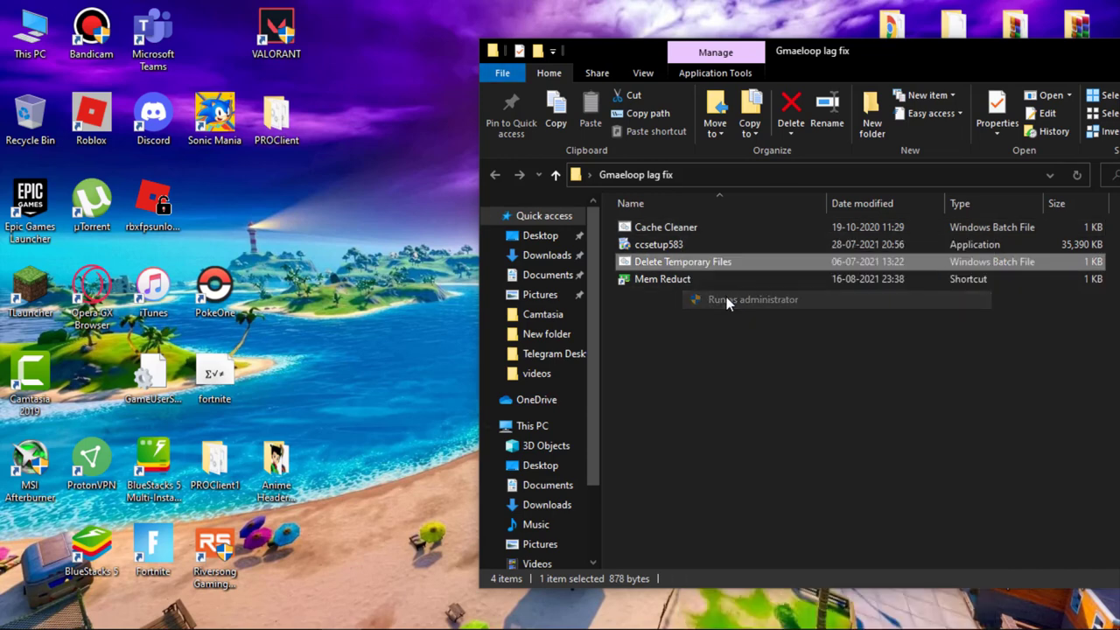
pyautogui.click(752, 299)
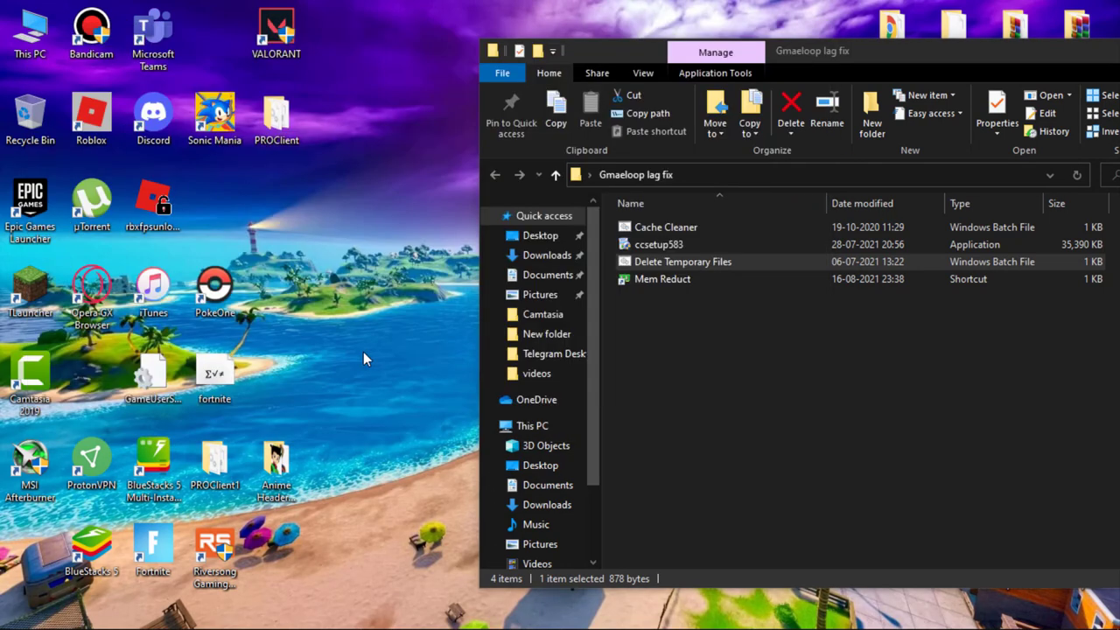
pyautogui.click(661, 278)
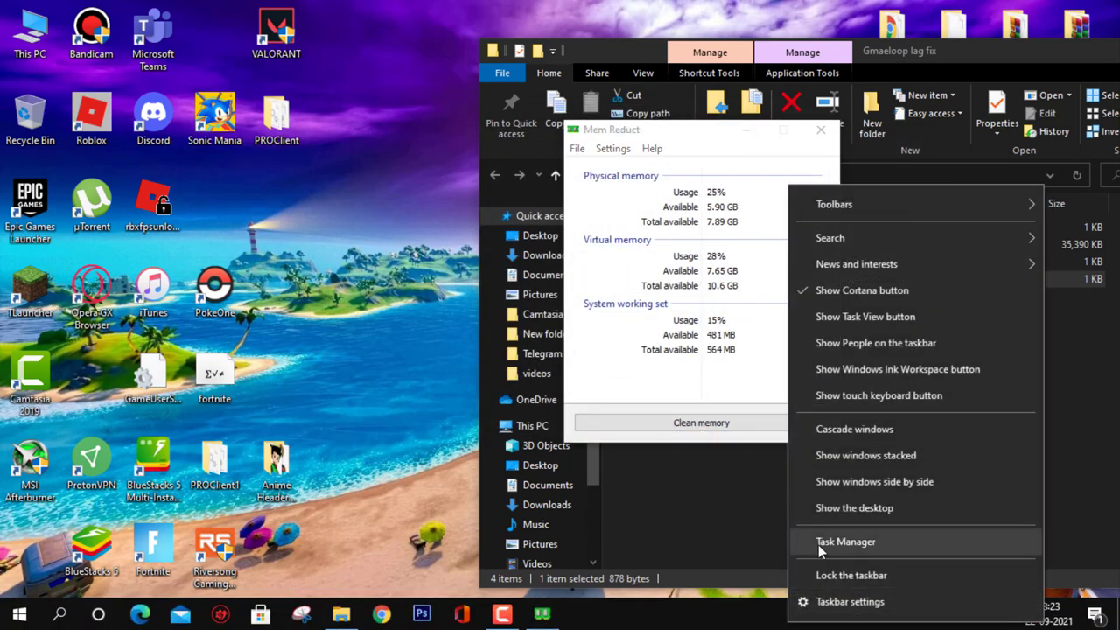
# With Task Manager watching, clean memory in Mem Reduct so usage drops to 14%, then close Task Manager.
pyautogui.click(845, 541)
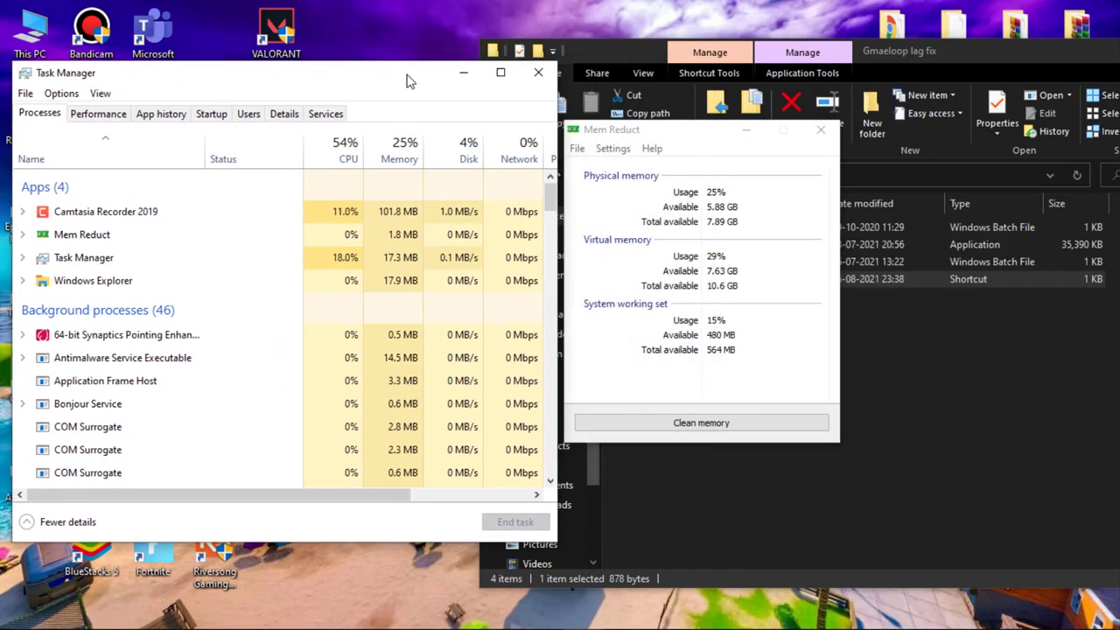
pyautogui.moveTo(404, 158)
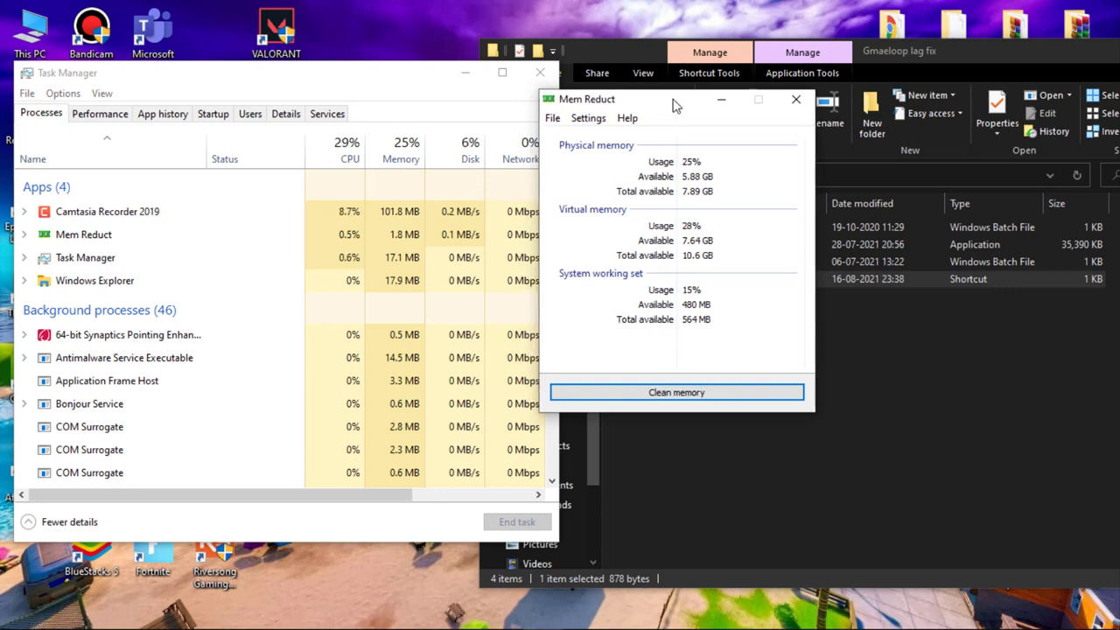
pyautogui.click(675, 392)
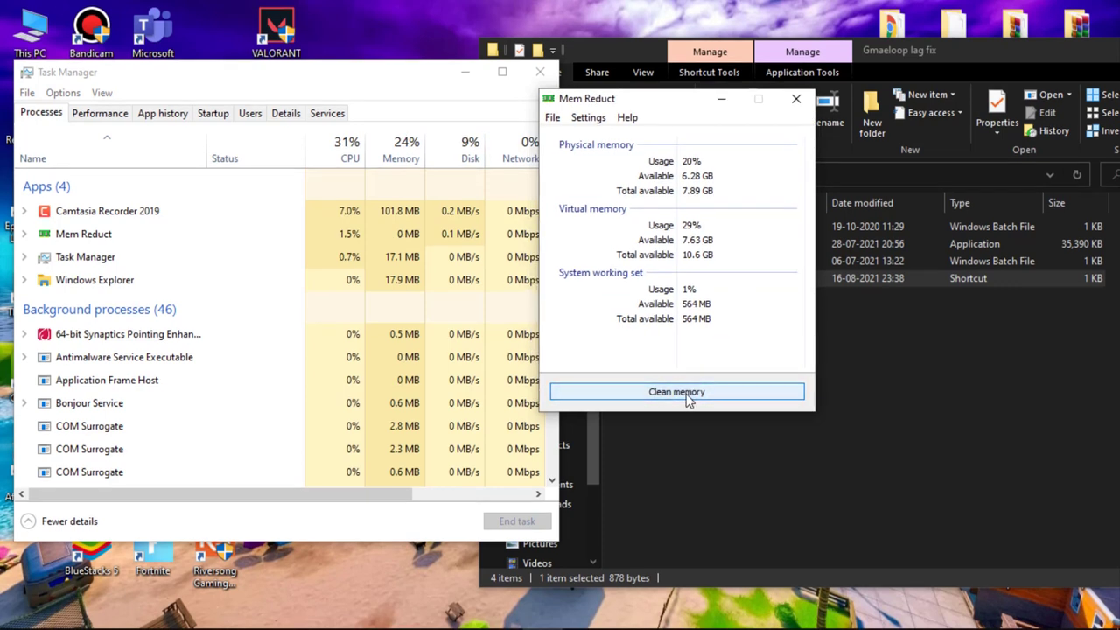
pyautogui.click(675, 392)
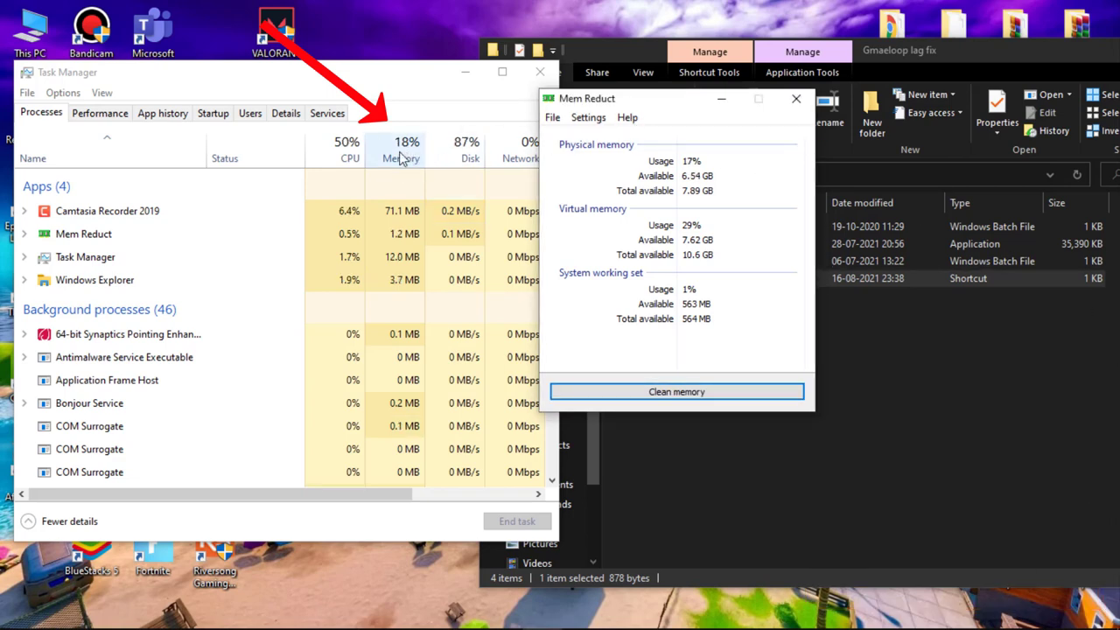
pyautogui.click(539, 71)
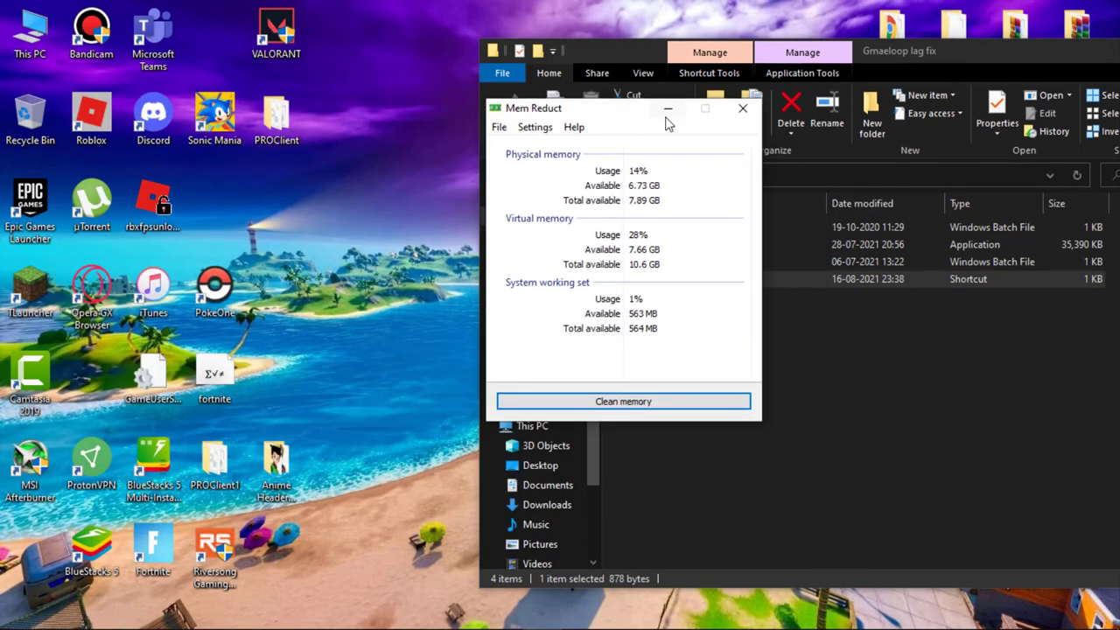
# Hide the memory cleaner and move from Health Check to CCleaner's Custom Clean section.
pyautogui.click(742, 108)
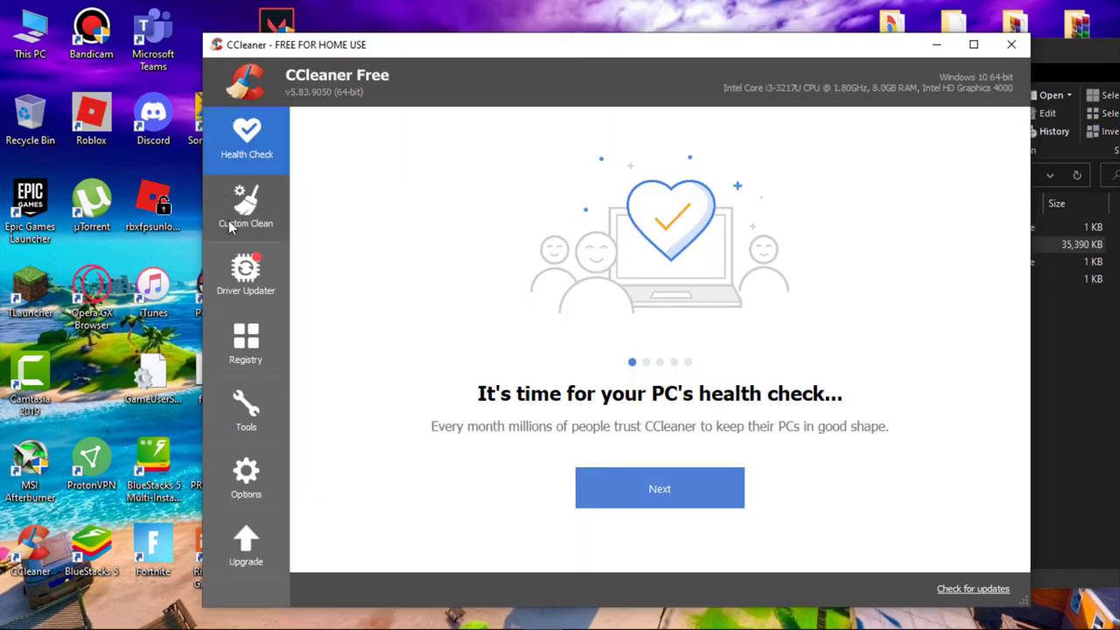
pyautogui.click(245, 277)
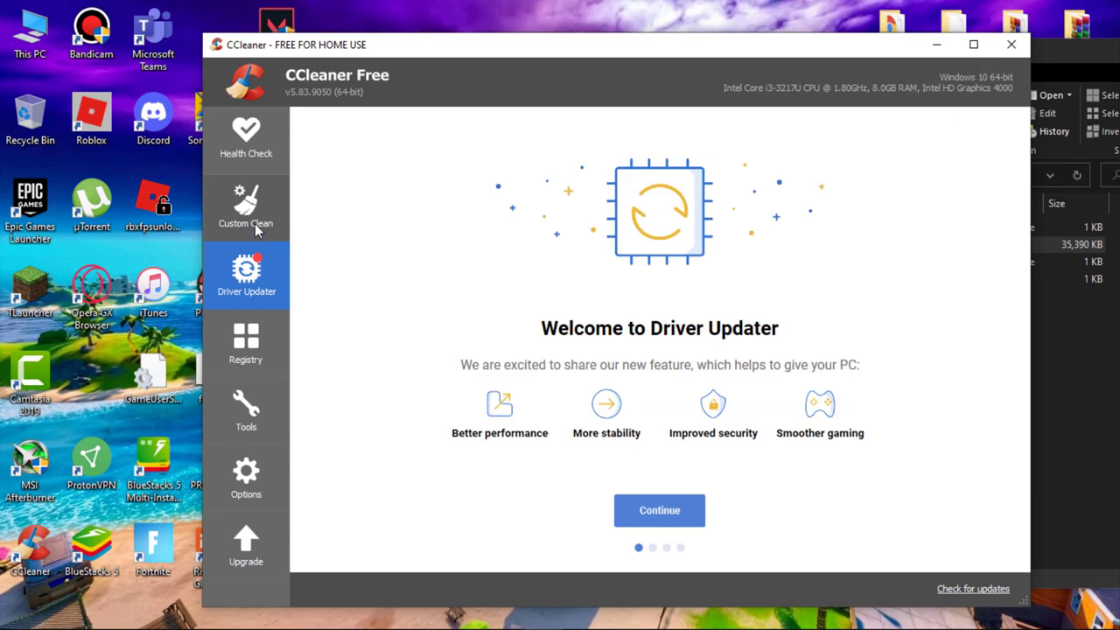
pyautogui.click(245, 210)
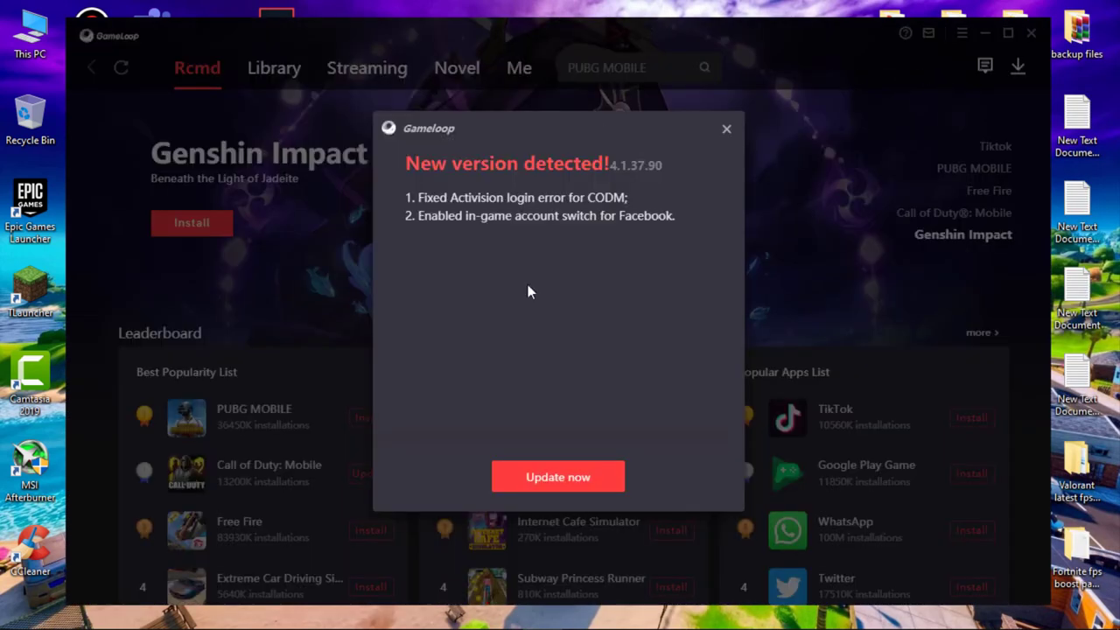
# Accept the Gameloop update to 4.1.37.90 and reach the Settings dialog from the main menu.
pyautogui.click(556, 475)
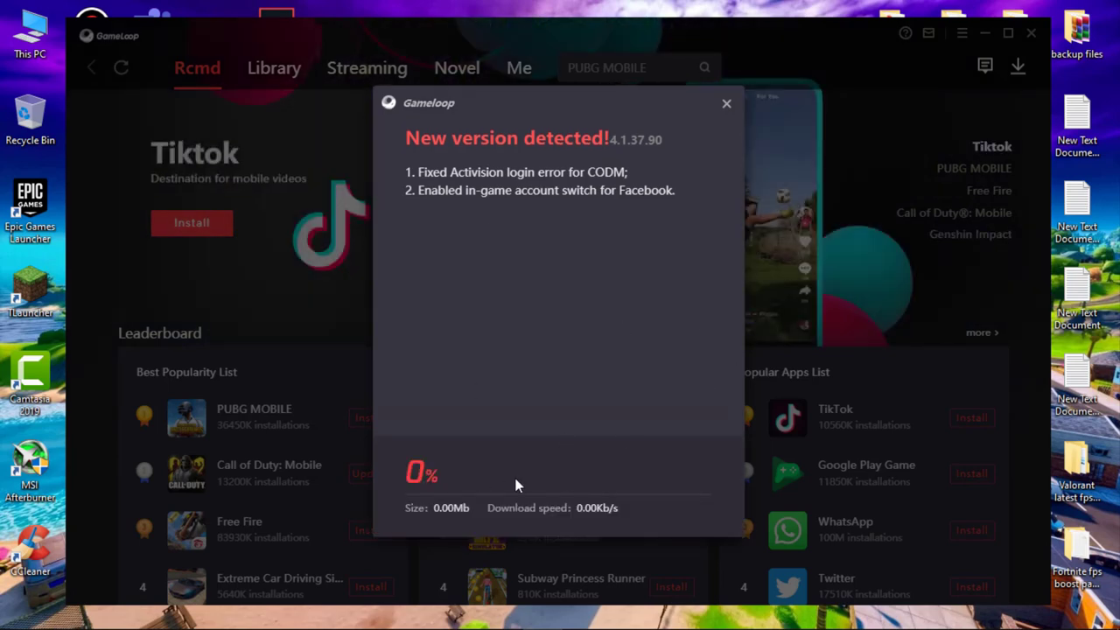
pyautogui.click(962, 34)
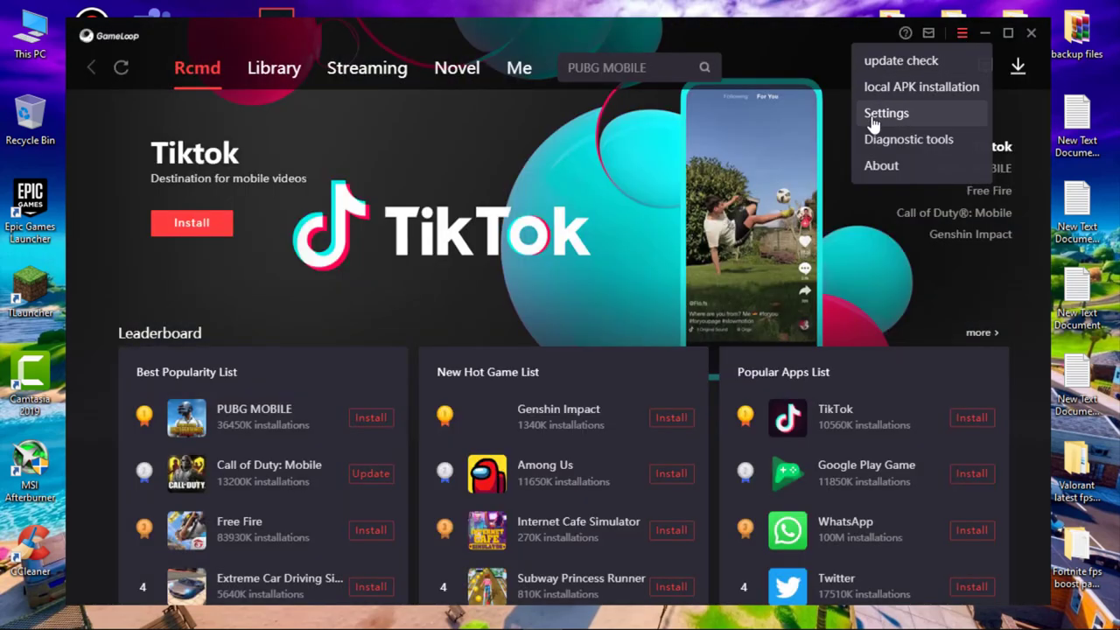
pyautogui.click(885, 112)
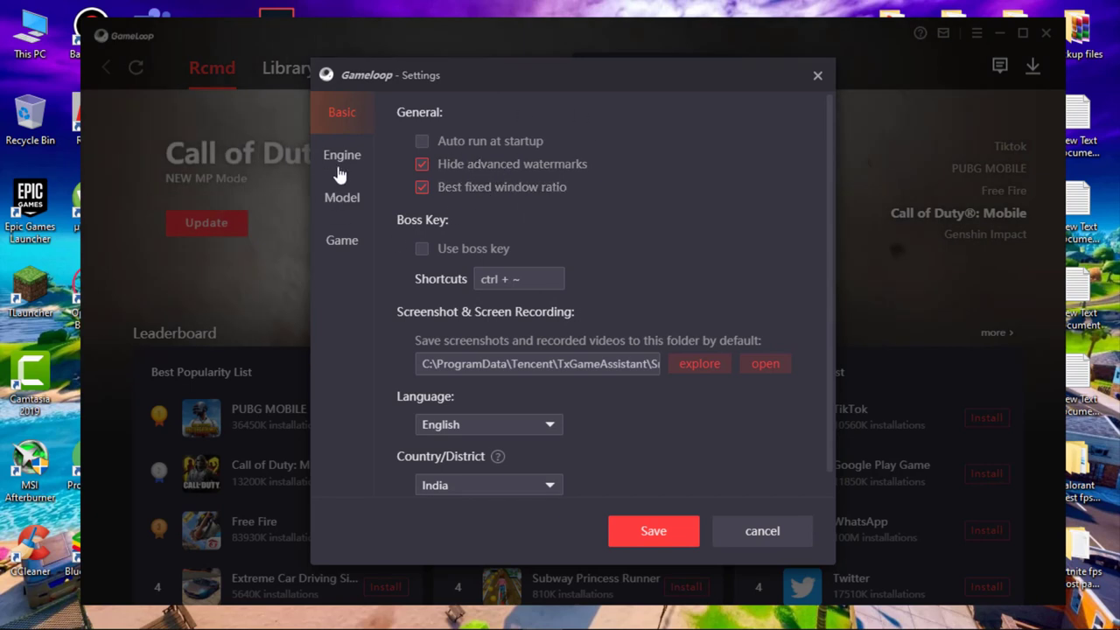
# On the Engine page choose DirectX+, disable both rendering caches and enable vertical sync.
pyautogui.click(341, 154)
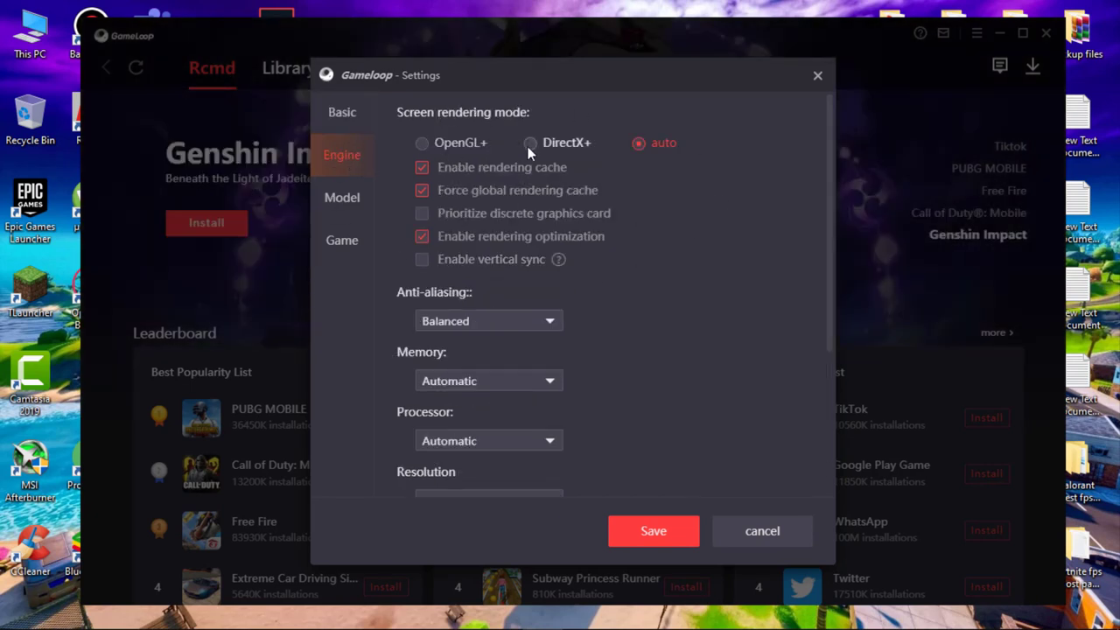
pyautogui.click(530, 144)
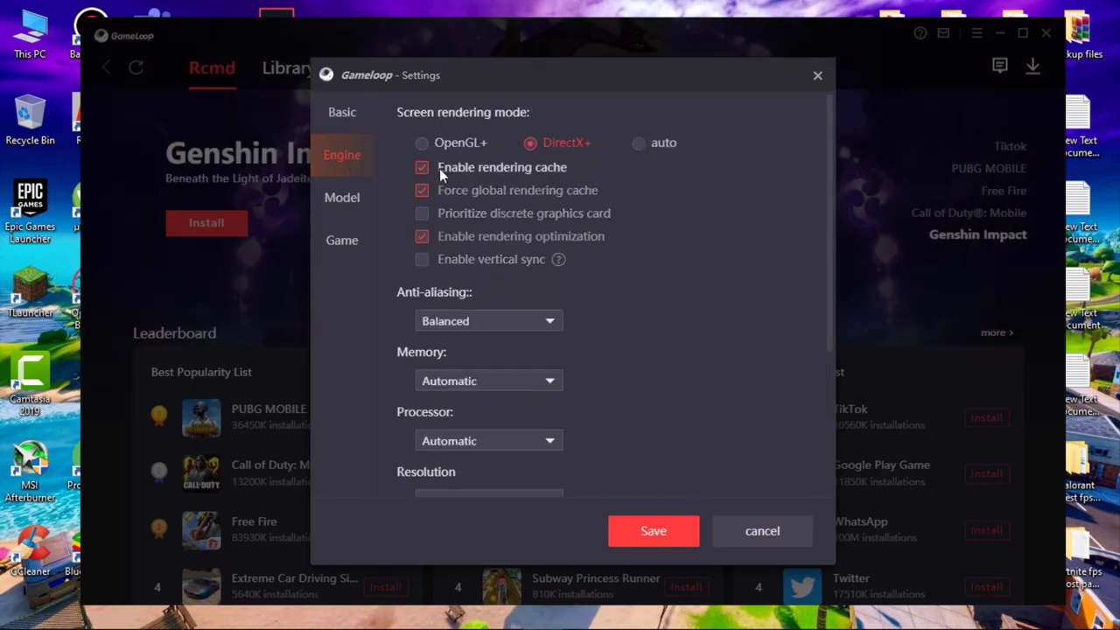
pyautogui.click(422, 168)
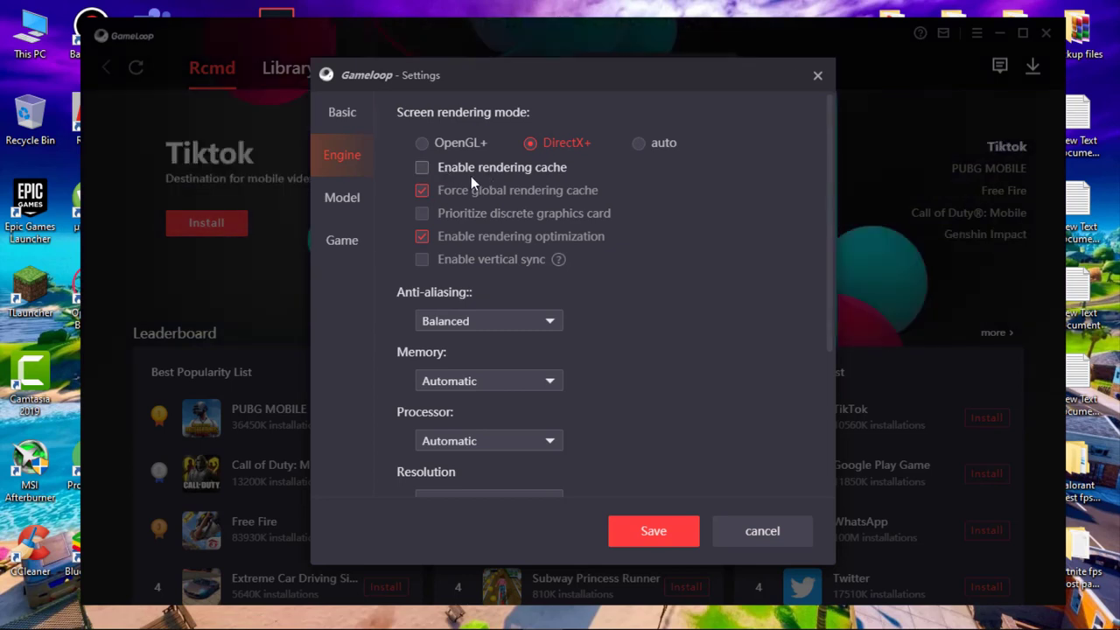
pyautogui.click(422, 189)
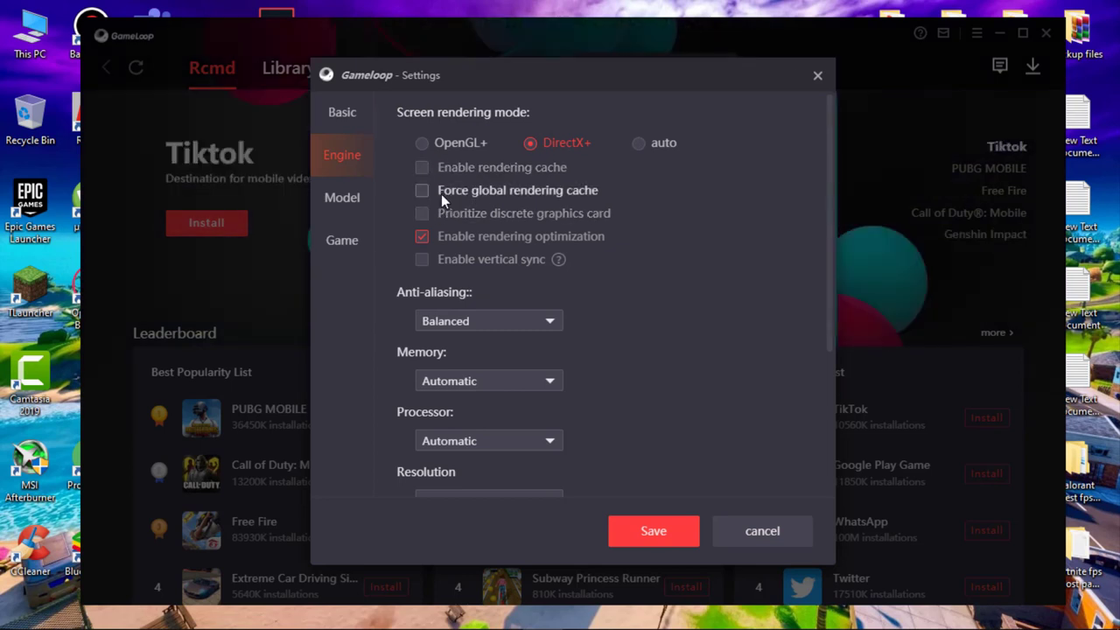
pyautogui.click(422, 259)
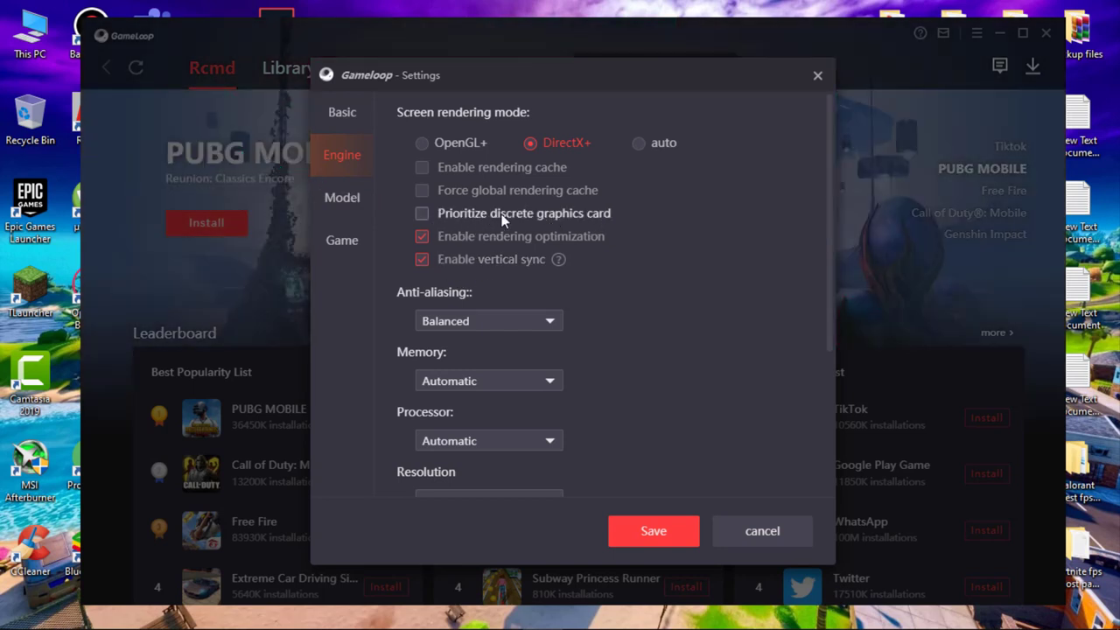
pyautogui.moveTo(534, 236)
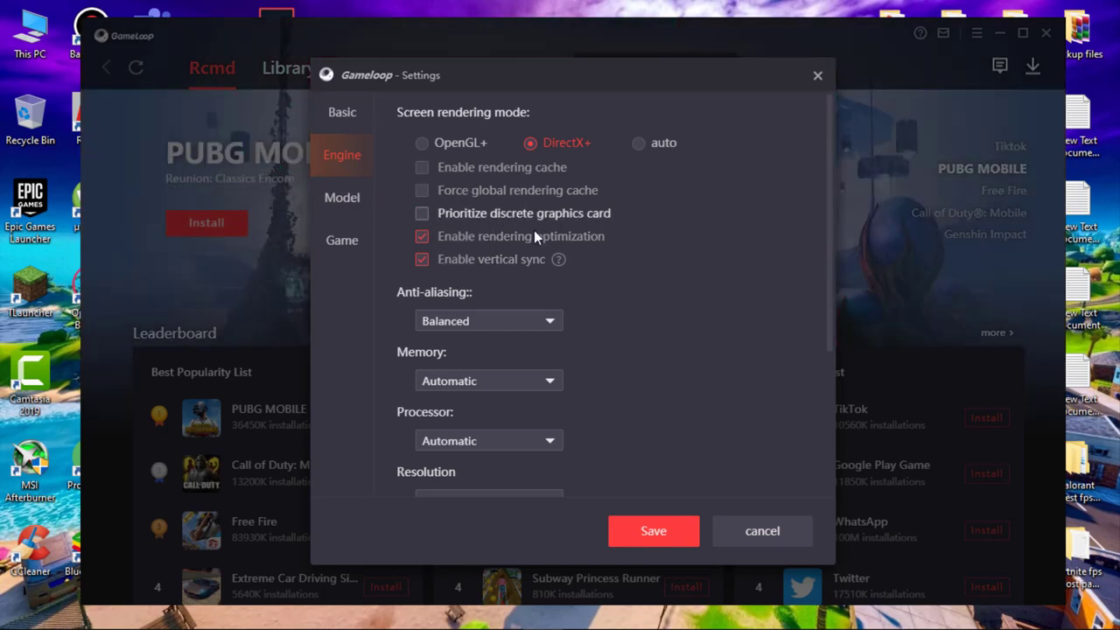
# Set anti-aliasing Off, memory 4096M, processor 2, keeping resolution 1024x576.
pyautogui.click(487, 327)
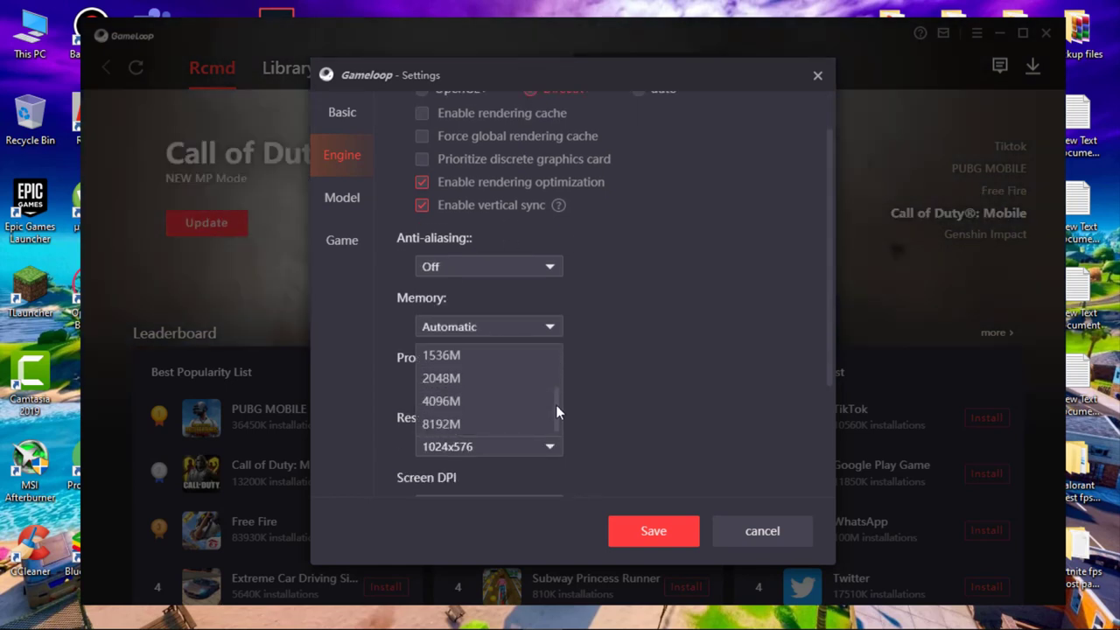
pyautogui.click(441, 400)
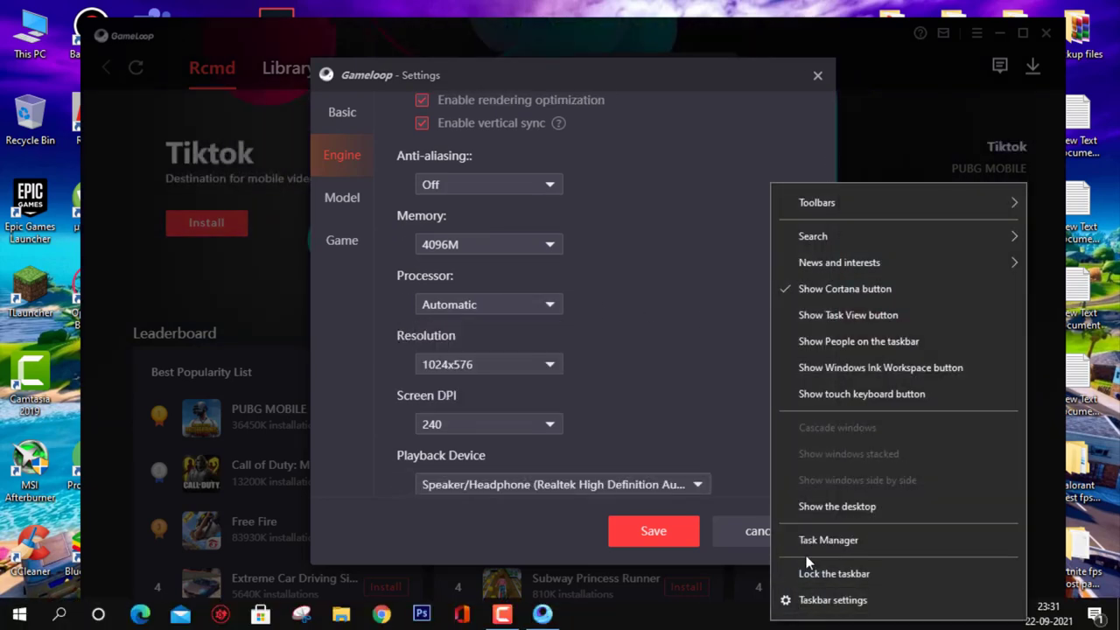
pyautogui.click(828, 539)
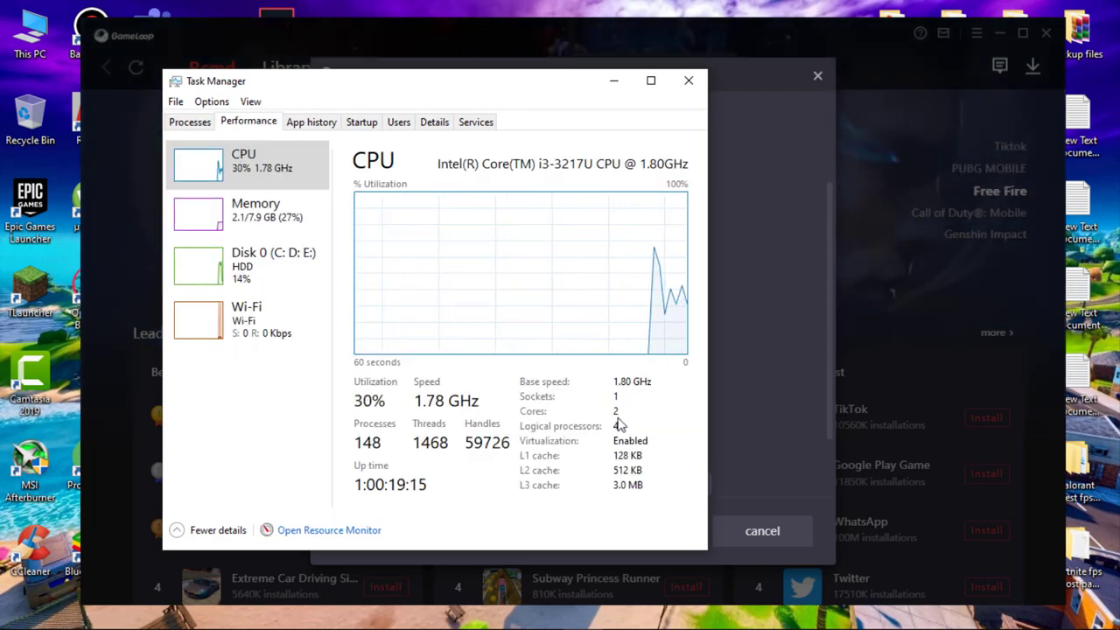
pyautogui.click(549, 363)
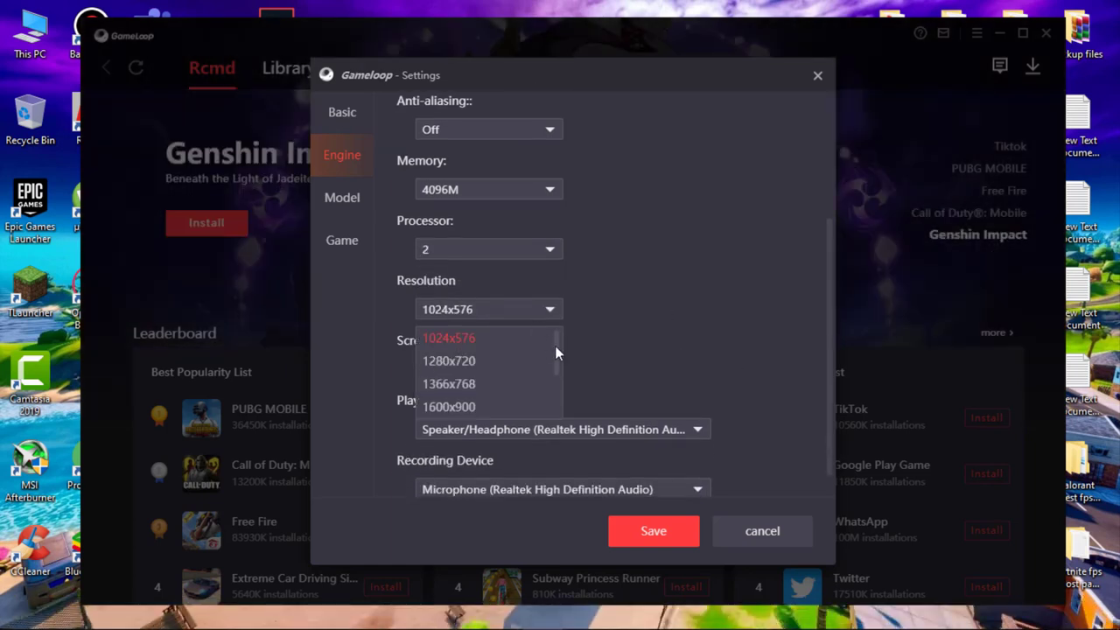
pyautogui.click(447, 337)
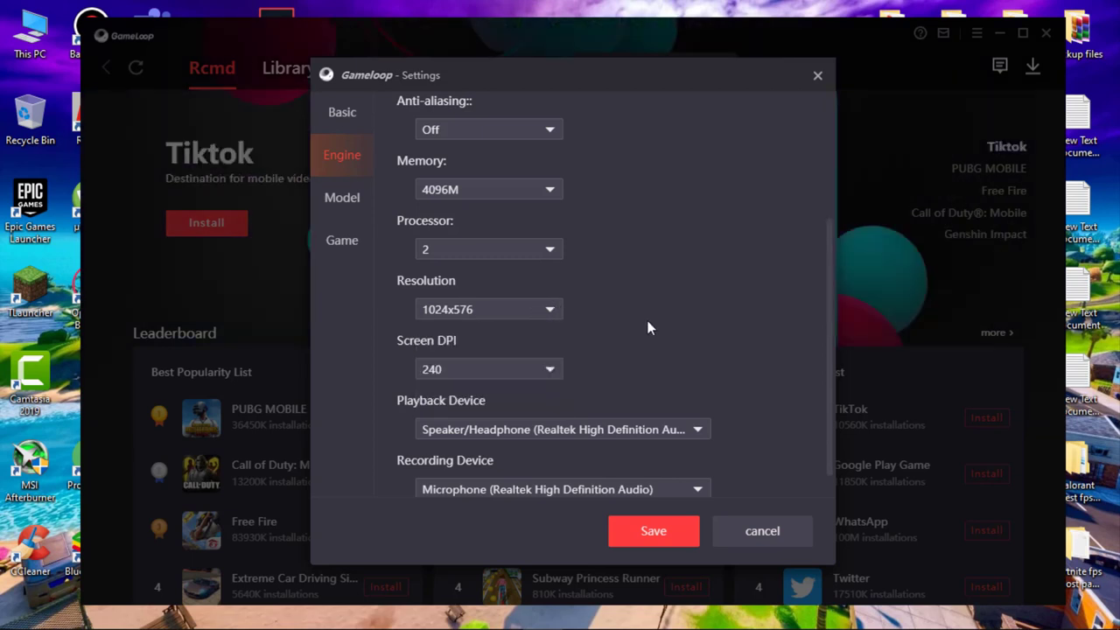
pyautogui.click(487, 368)
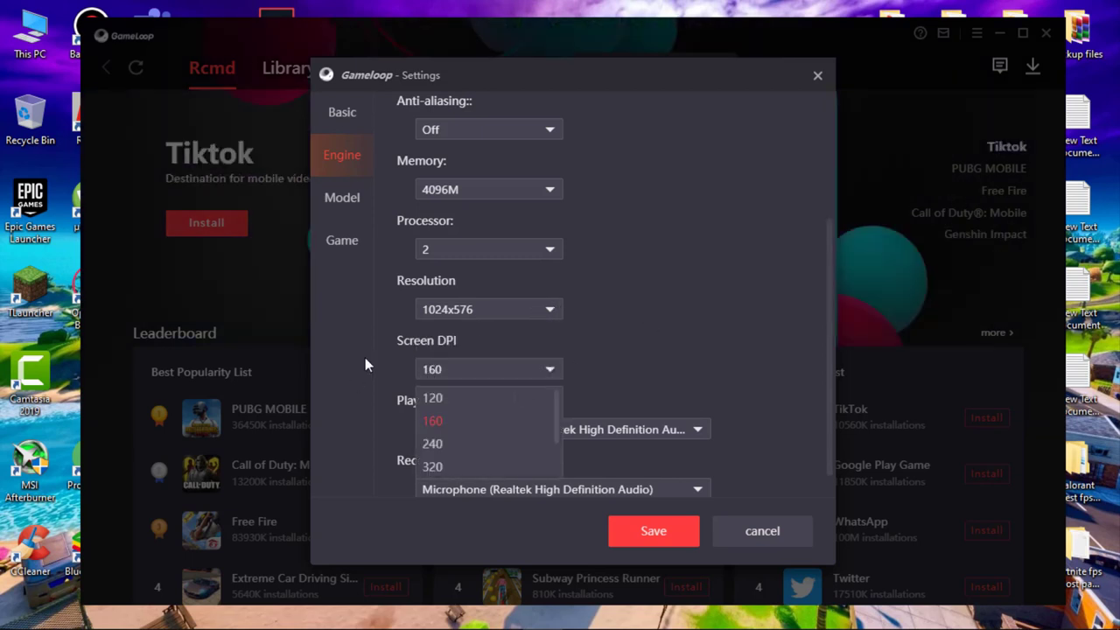
# Set DPI 160, keep Common model ROG 2, and choose SD 720P for Call Of Duty:Mobile.
pyautogui.click(342, 196)
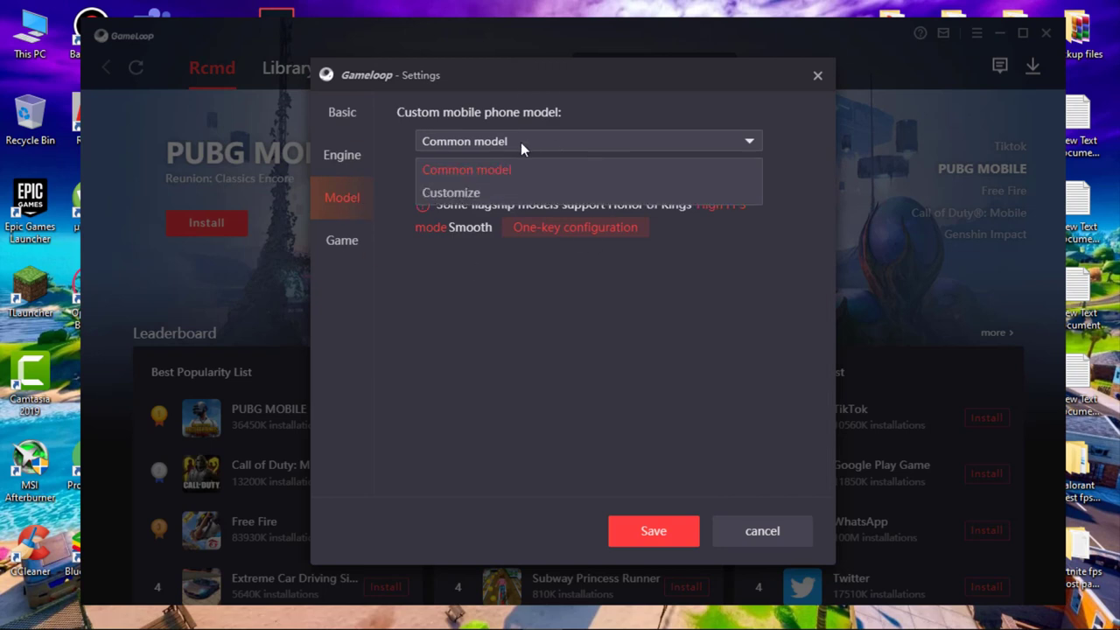
pyautogui.click(451, 193)
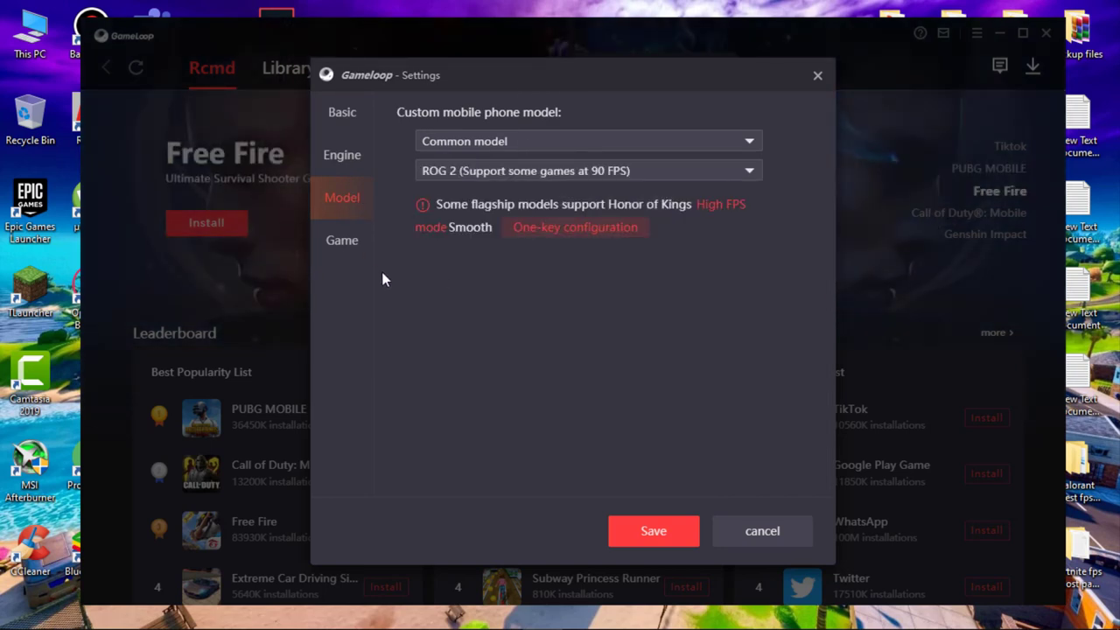
pyautogui.click(341, 239)
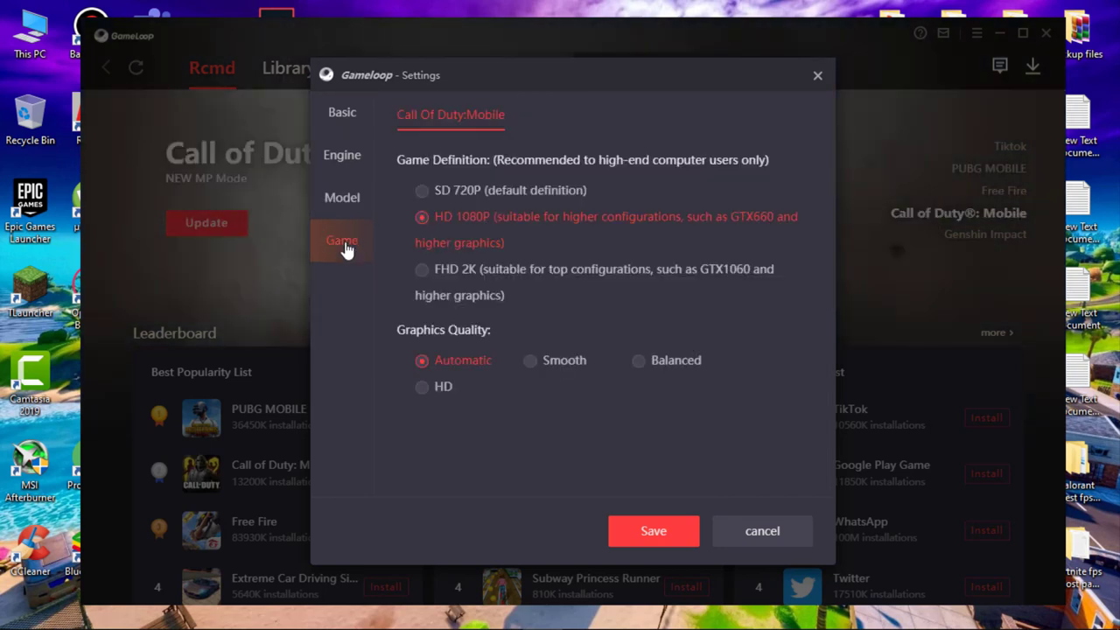
pyautogui.click(422, 189)
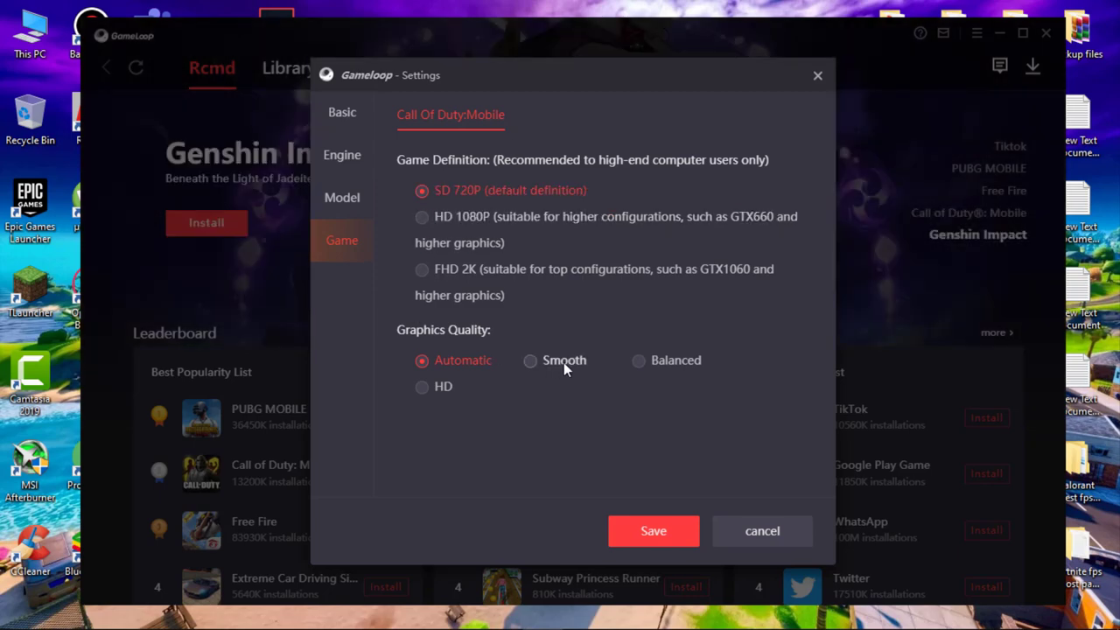
# Close Gameloop and bring up the Windows start menu.
pyautogui.click(763, 530)
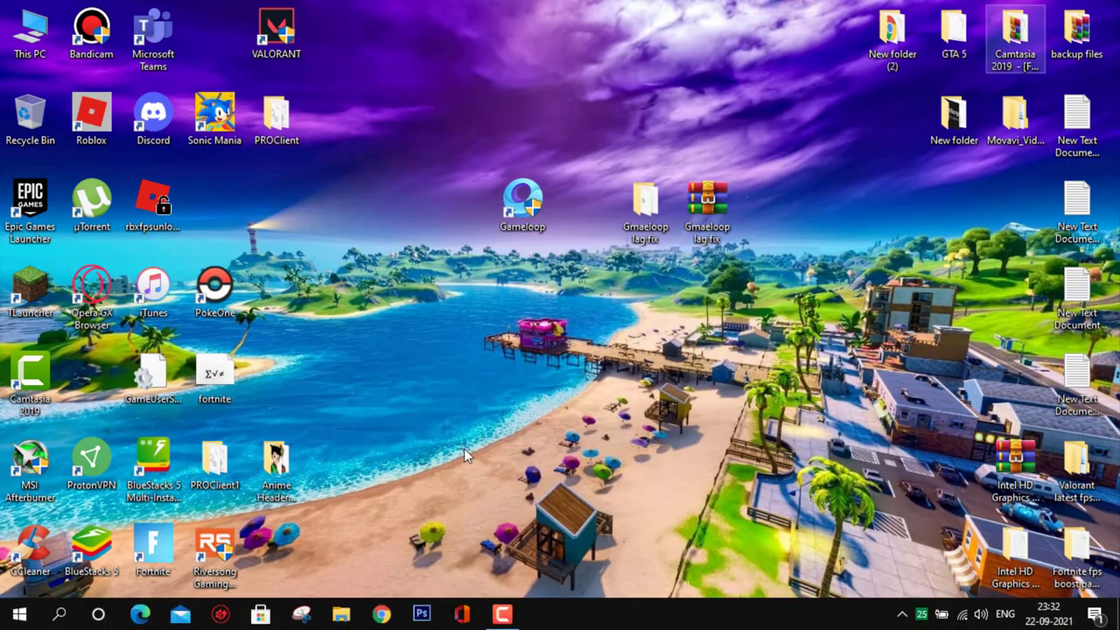
pyautogui.click(17, 612)
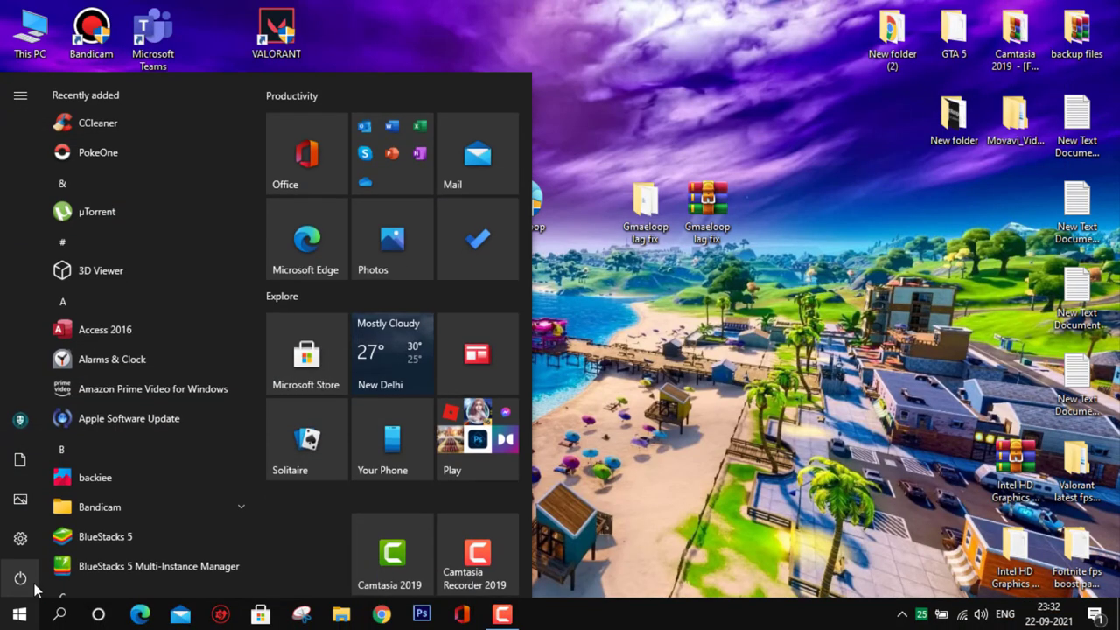